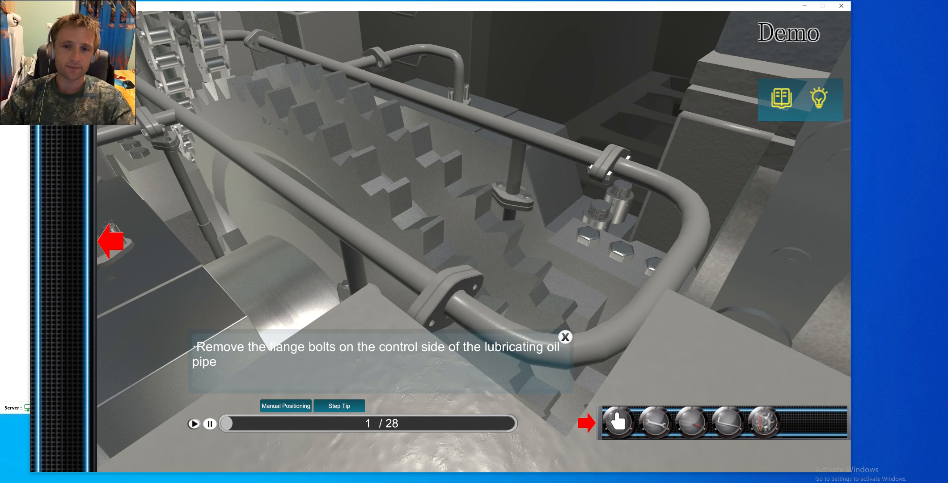
- Remove the control- and exhaust-side flange bolts, branch pipe bolts and oil pipe fastening bolt
{"action": "left_click", "coordinate": [194, 424]}
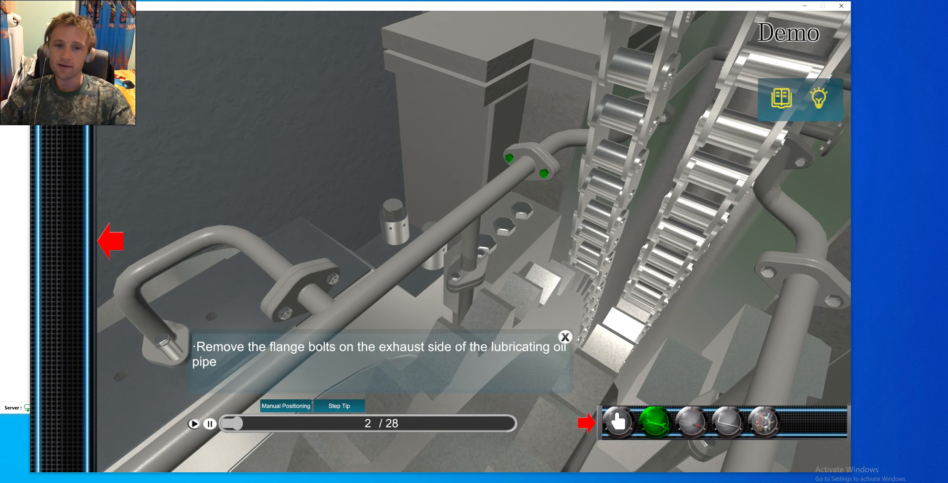
{"action": "left_click", "coordinate": [654, 421]}
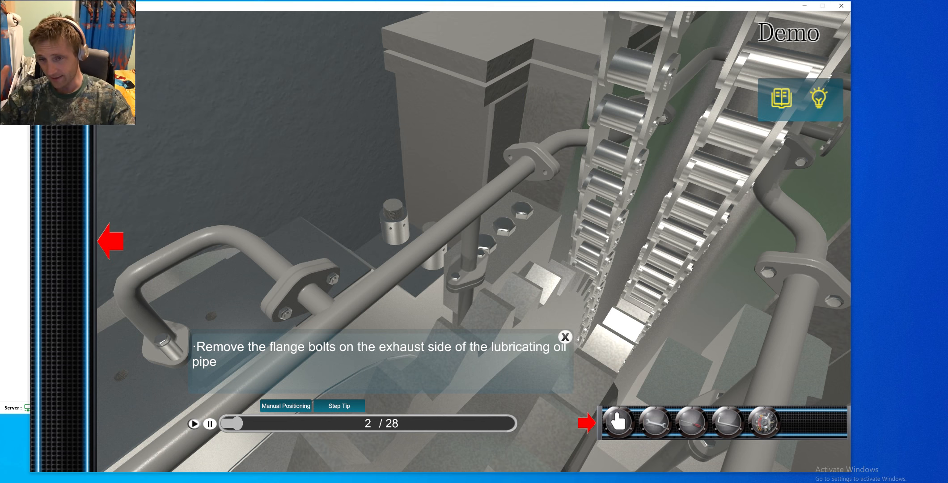
{"action": "left_click", "coordinate": [193, 423]}
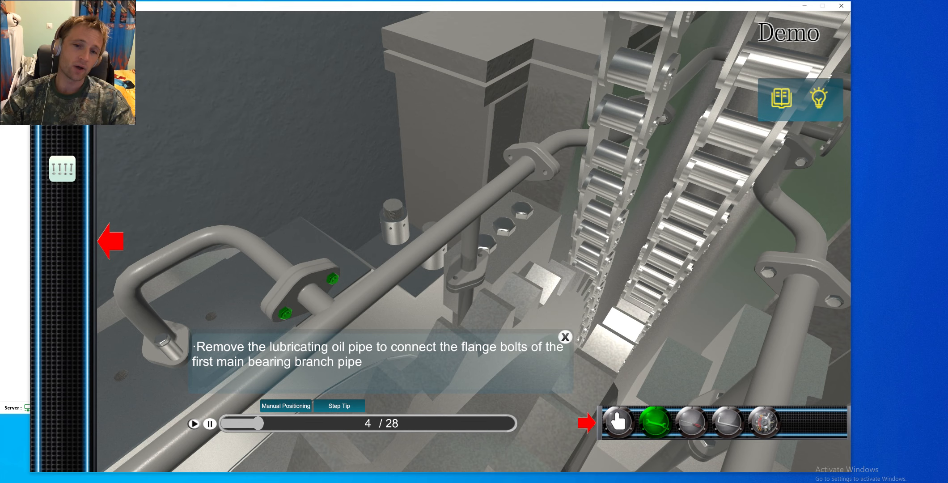
{"action": "left_click", "coordinate": [650, 421]}
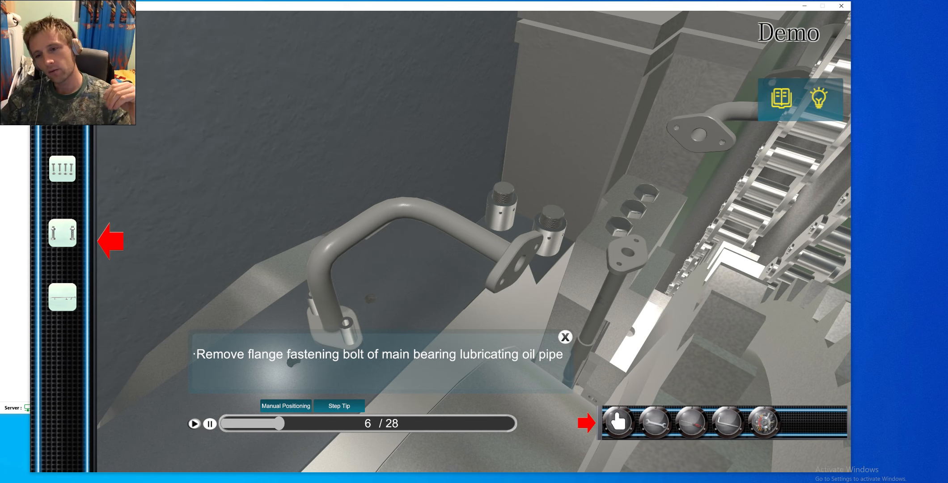
{"action": "left_click", "coordinate": [194, 423]}
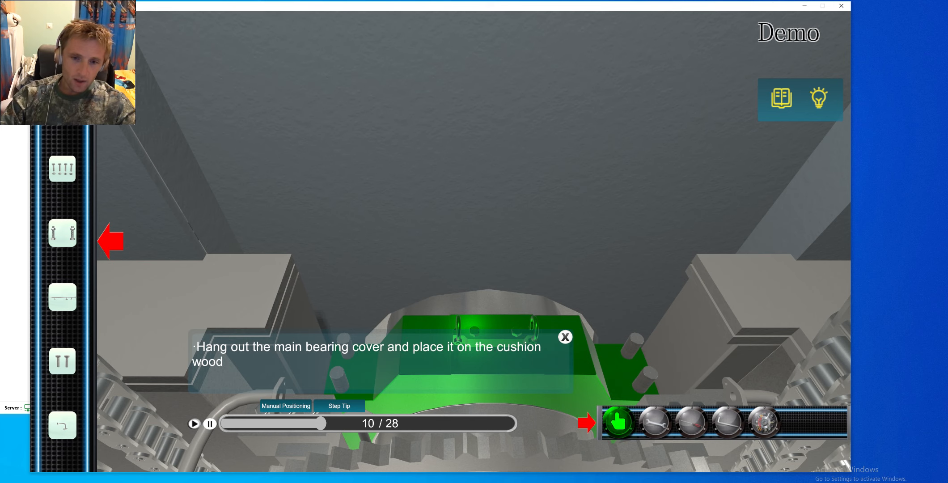
- Hang the bearing cover onto cushion wood, remove the cap hanger, and place the upper bush on the mattress
{"action": "left_click", "coordinate": [618, 422]}
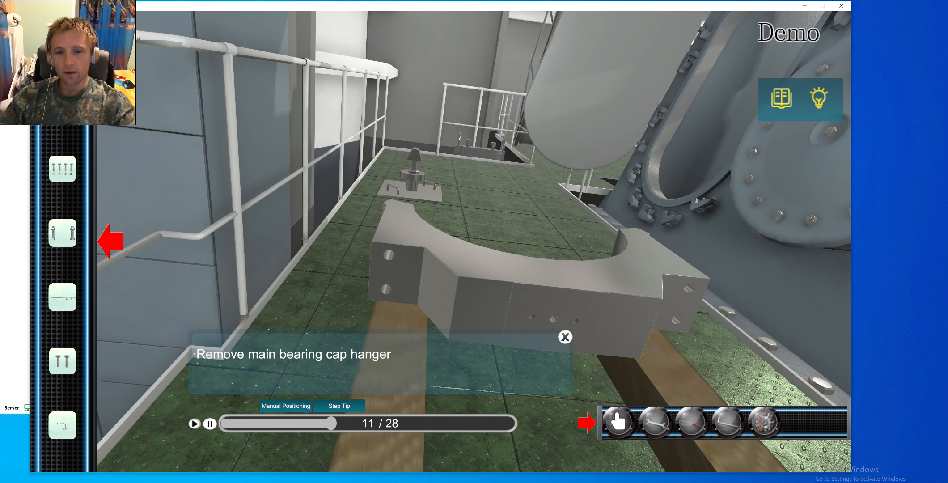
{"action": "left_click", "coordinate": [194, 423]}
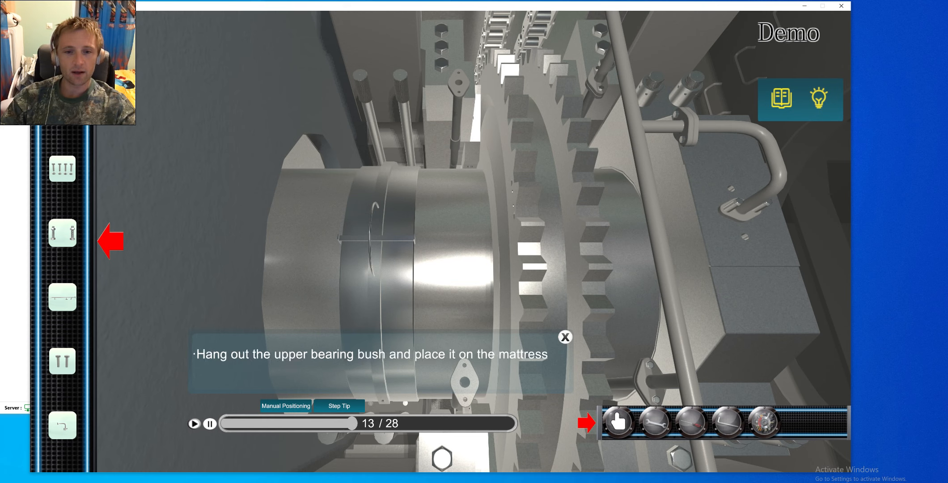
{"action": "left_click", "coordinate": [617, 421]}
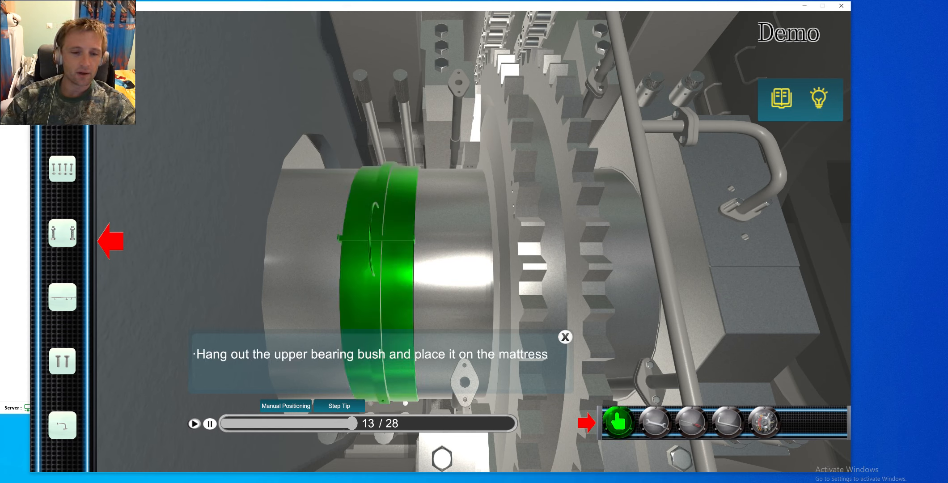
{"action": "left_click", "coordinate": [618, 422]}
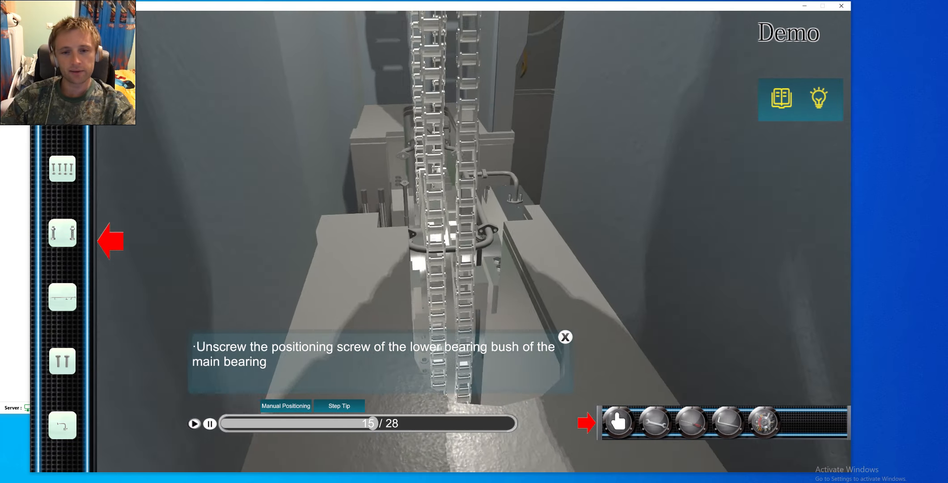
- Unscrew the lower bush positioning screw, remove the flywheel housing bolts, and detach the housing
{"action": "left_click", "coordinate": [689, 421]}
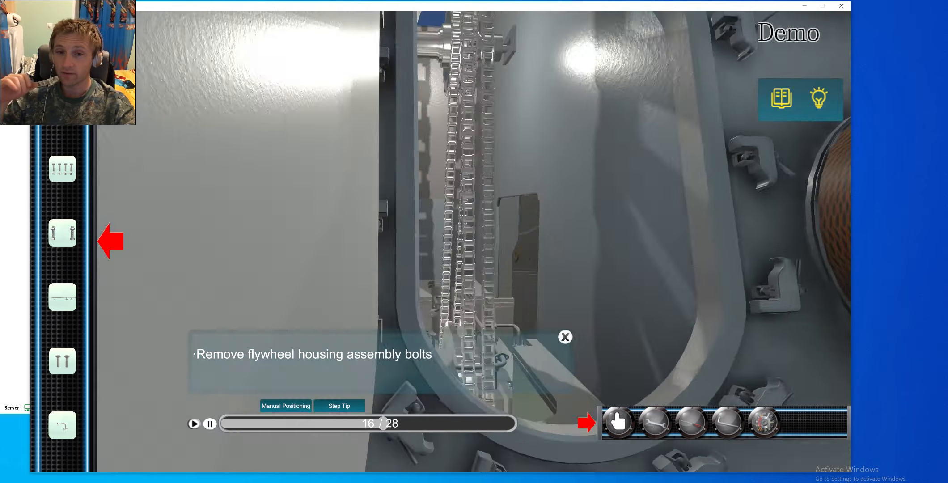
{"action": "left_click", "coordinate": [655, 421]}
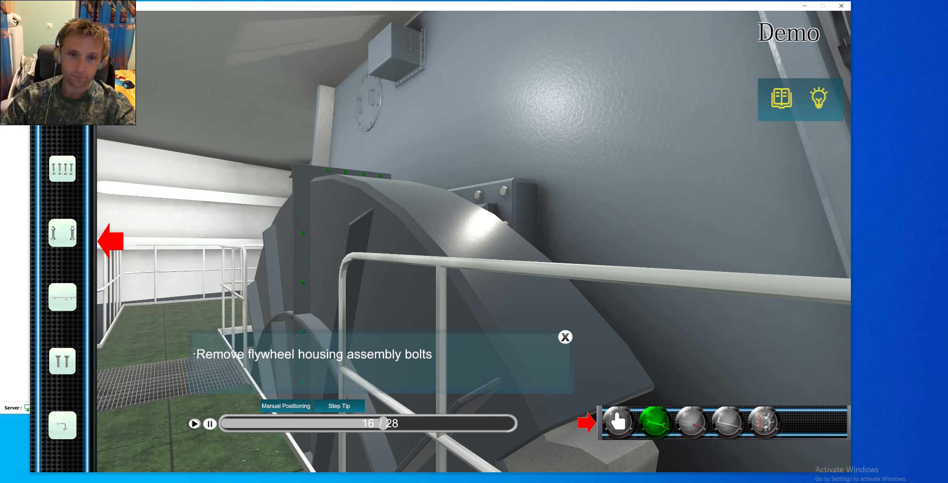
{"action": "left_click", "coordinate": [654, 421]}
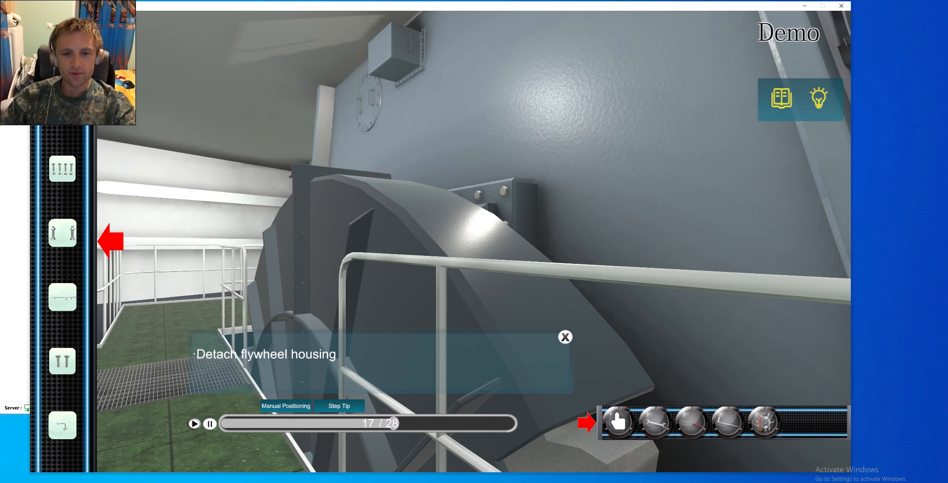
{"action": "left_click", "coordinate": [618, 422]}
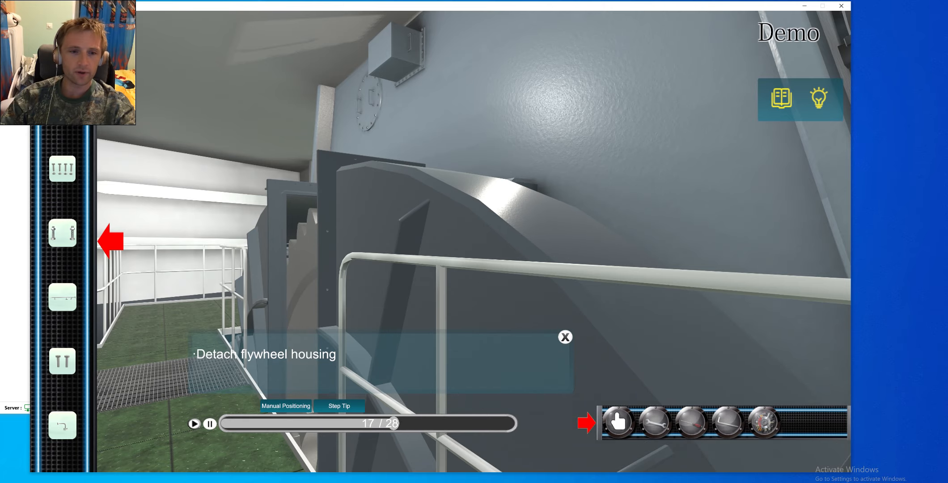
{"action": "left_click", "coordinate": [193, 423]}
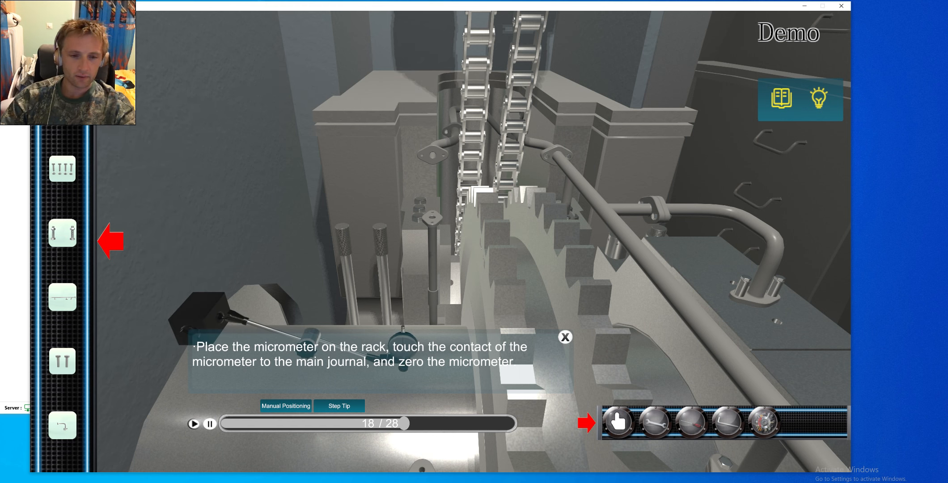
- Set and zero the micrometer on the main journal, then hydraulically lift the crankshaft to 0.20 mm
{"action": "left_click", "coordinate": [193, 423]}
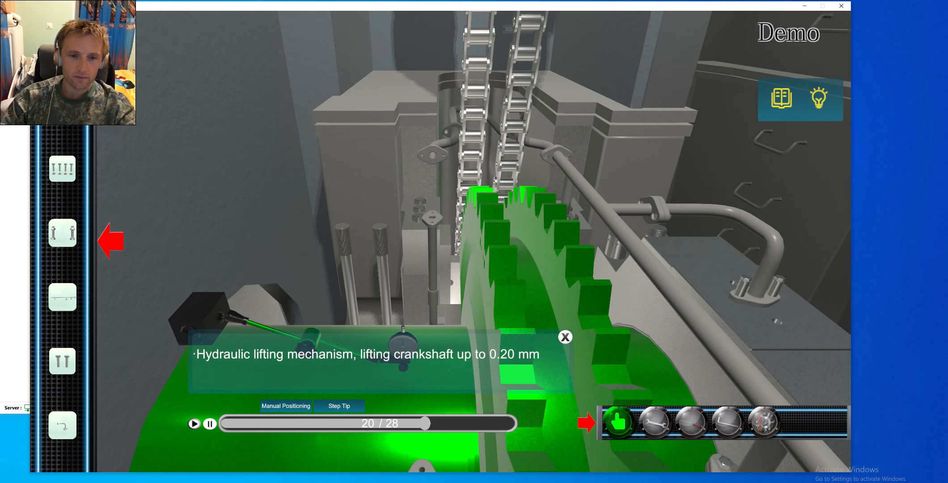
{"action": "left_click", "coordinate": [617, 422]}
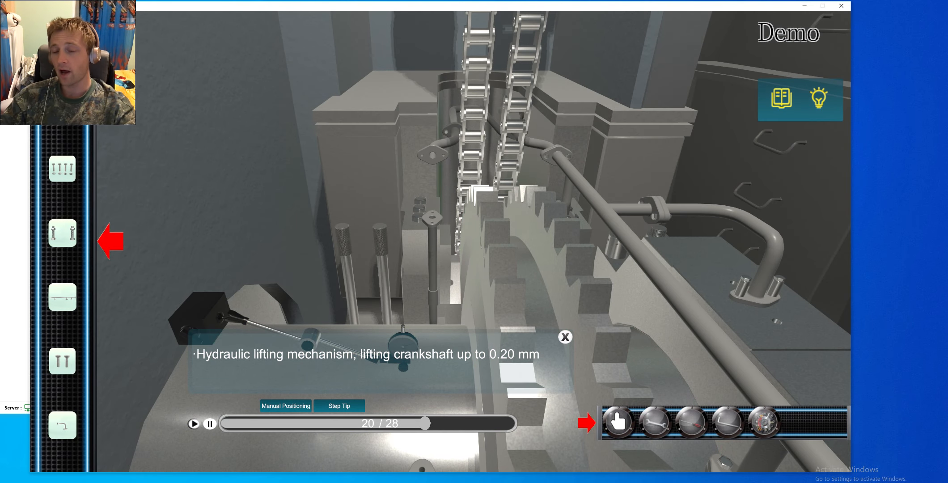
{"action": "left_click", "coordinate": [193, 423]}
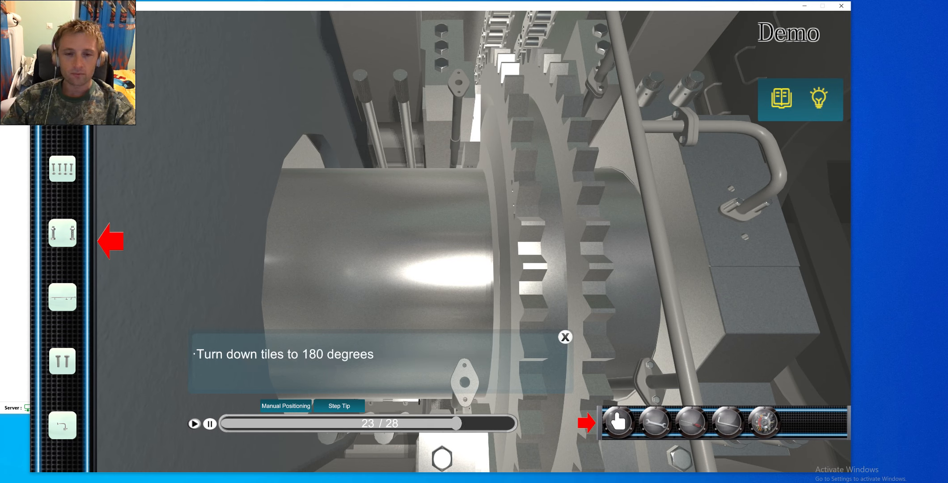
- Rotate the lower bush 180 degrees, withdraw it with the tool, and turn it back
{"action": "left_click", "coordinate": [617, 421]}
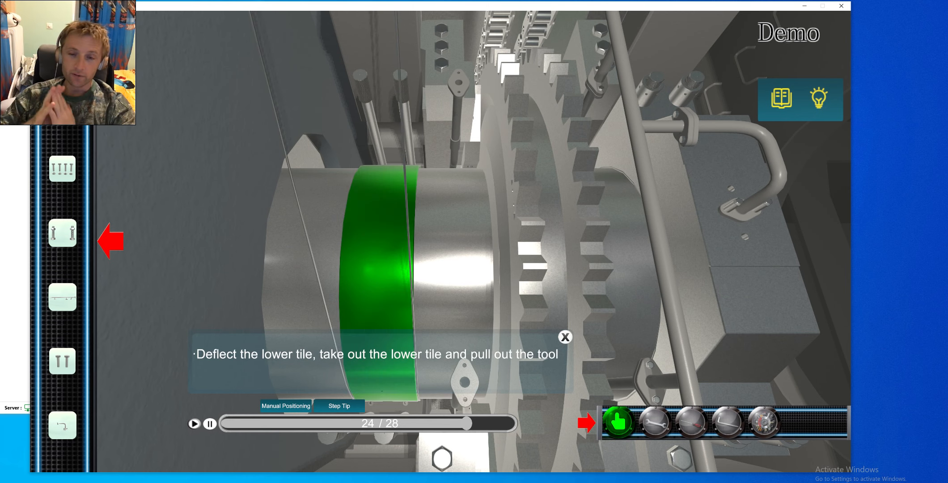
{"action": "left_click", "coordinate": [617, 422]}
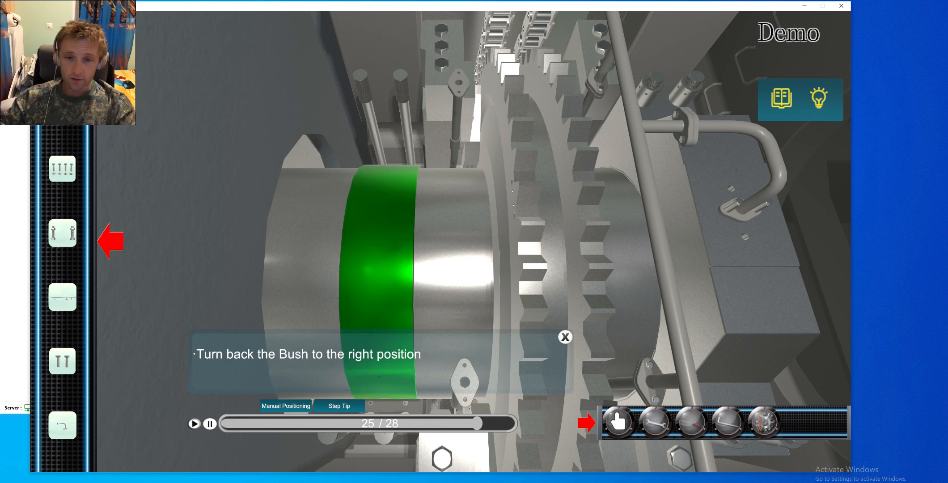
{"action": "left_click", "coordinate": [618, 422]}
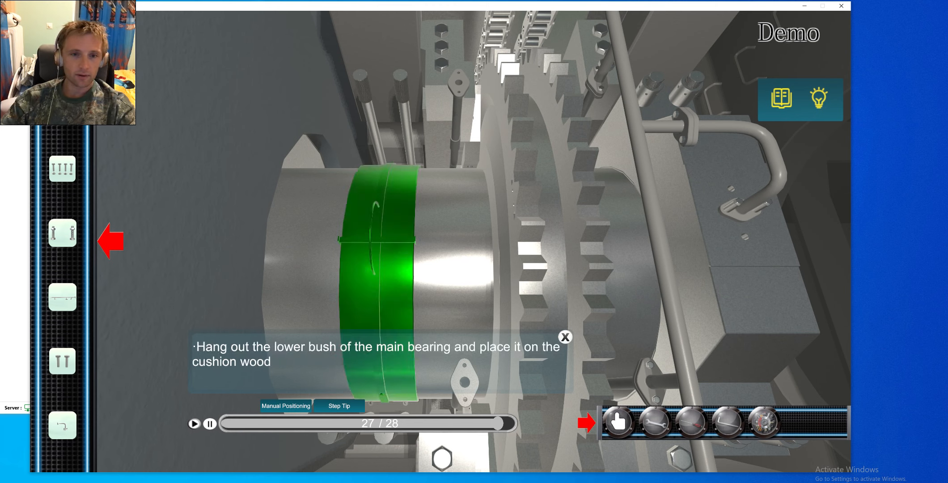
- Take hold of the lower bearing bush and rest it on the cushion wood
{"action": "left_click", "coordinate": [618, 422]}
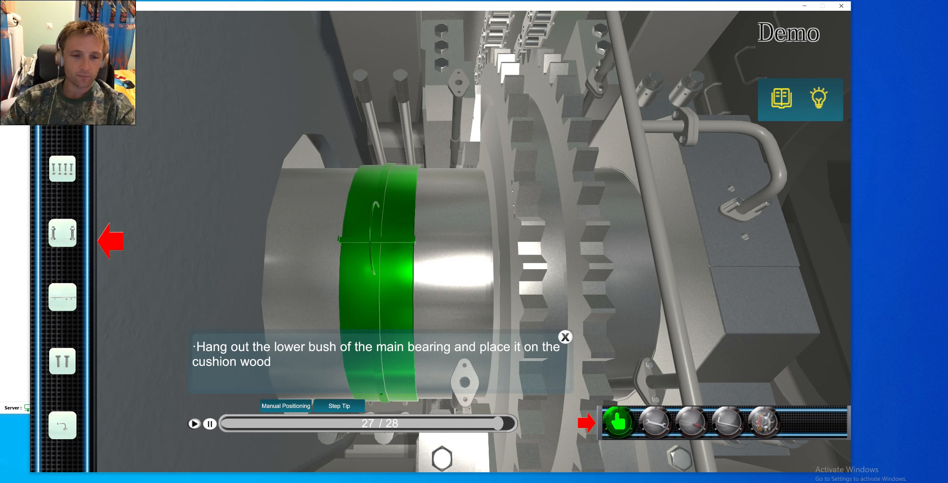
{"action": "left_click", "coordinate": [617, 423]}
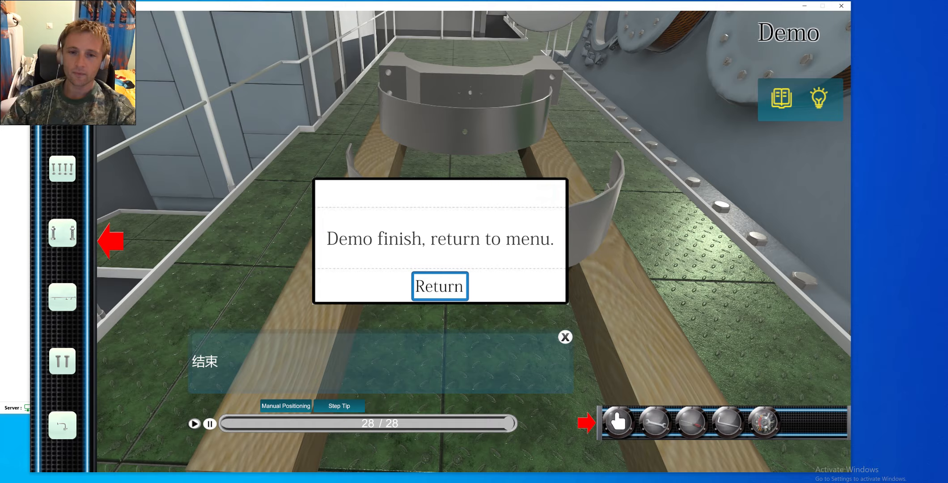
- Return from the demo-finish dialog to the main menu
{"action": "left_click", "coordinate": [439, 286]}
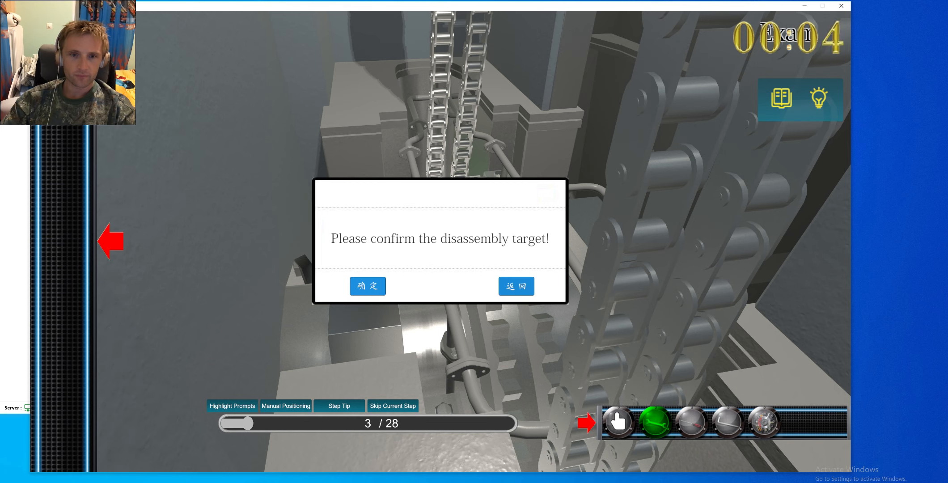
- Confirm the disassembly targets with 确定 and take the green pipe off the engine
{"action": "left_click", "coordinate": [367, 286]}
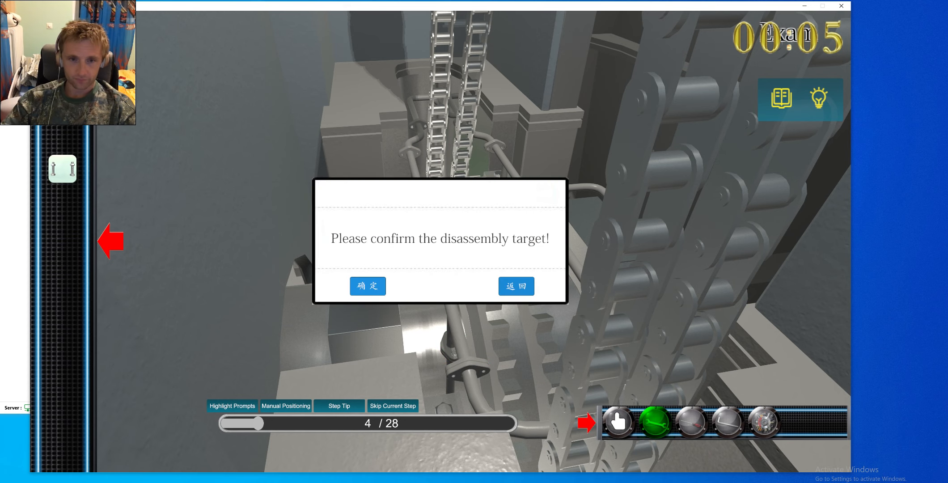
{"action": "left_click", "coordinate": [367, 285]}
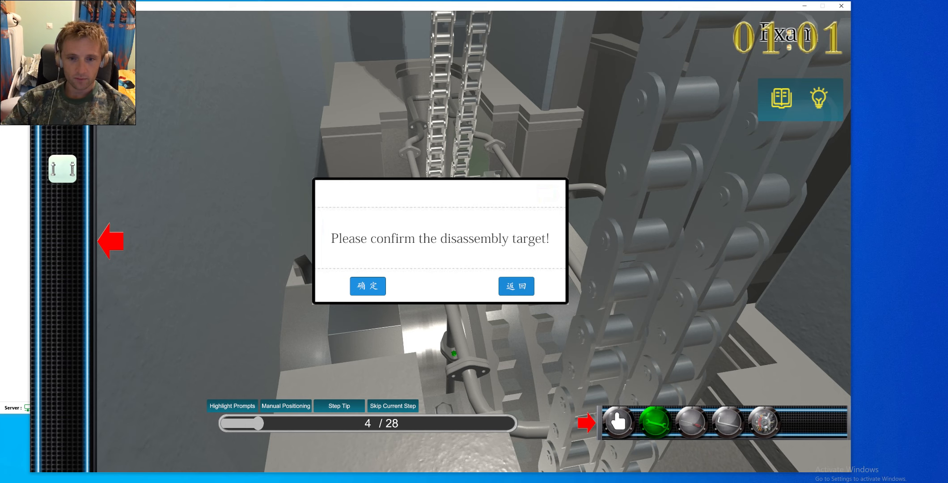
{"action": "left_click", "coordinate": [367, 286]}
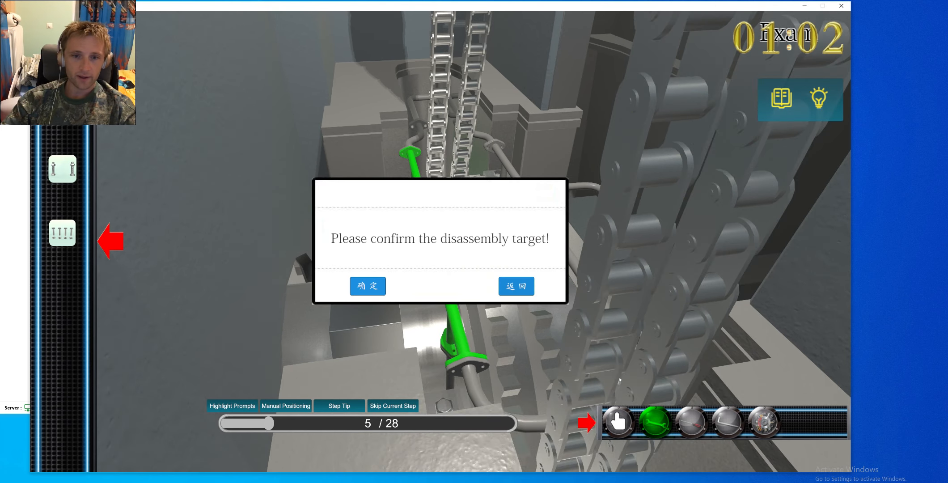
{"action": "left_click", "coordinate": [368, 286]}
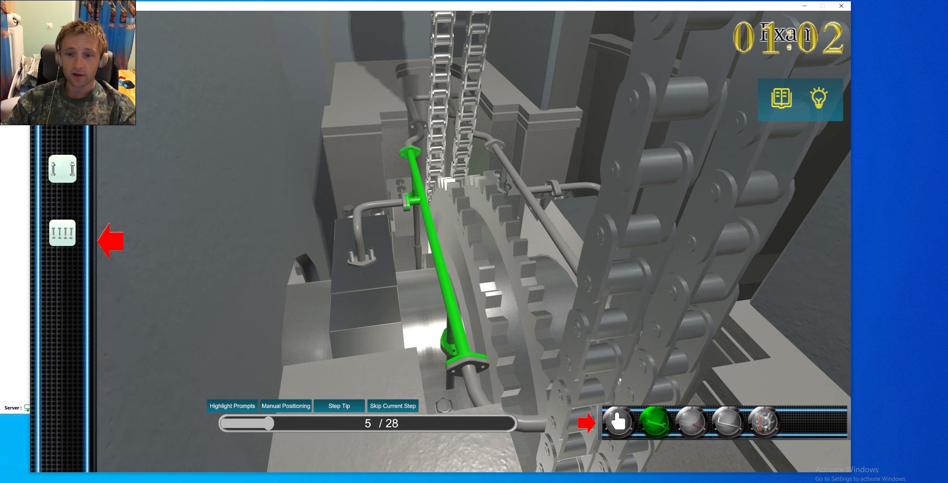
{"action": "left_click", "coordinate": [618, 421]}
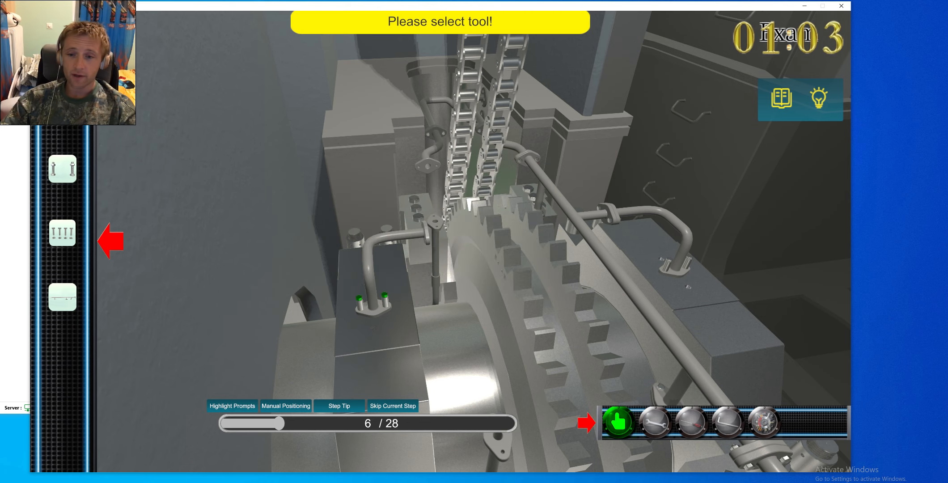
- Confirm the nut and bearing cap targets with 确定, choosing another tool after a wrong pick
{"action": "left_click", "coordinate": [654, 421]}
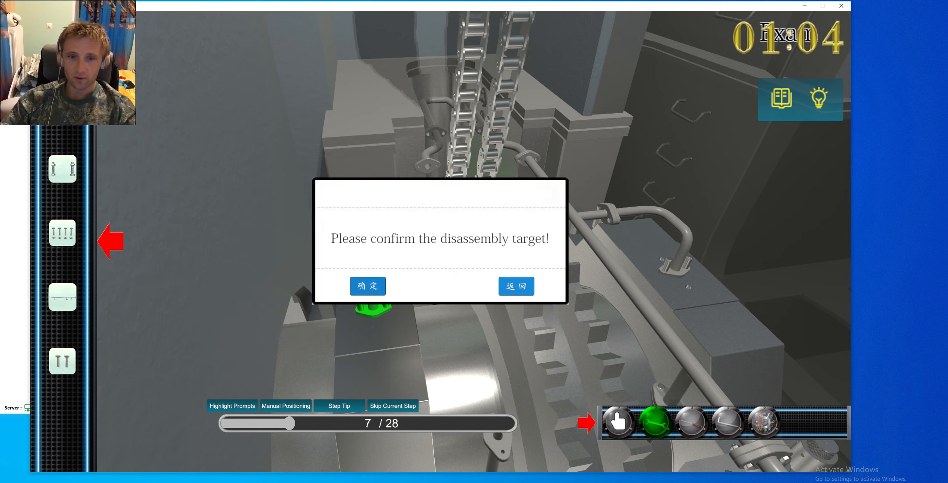
{"action": "left_click", "coordinate": [367, 285]}
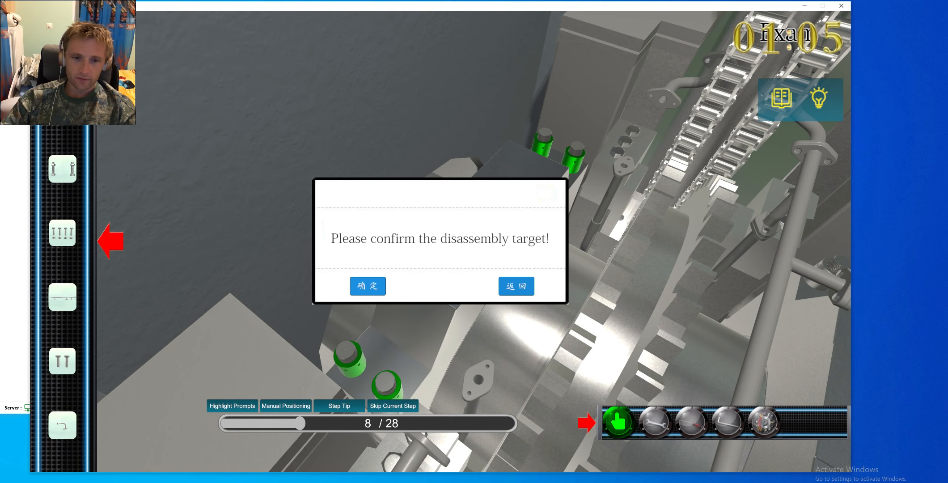
{"action": "left_click", "coordinate": [367, 286]}
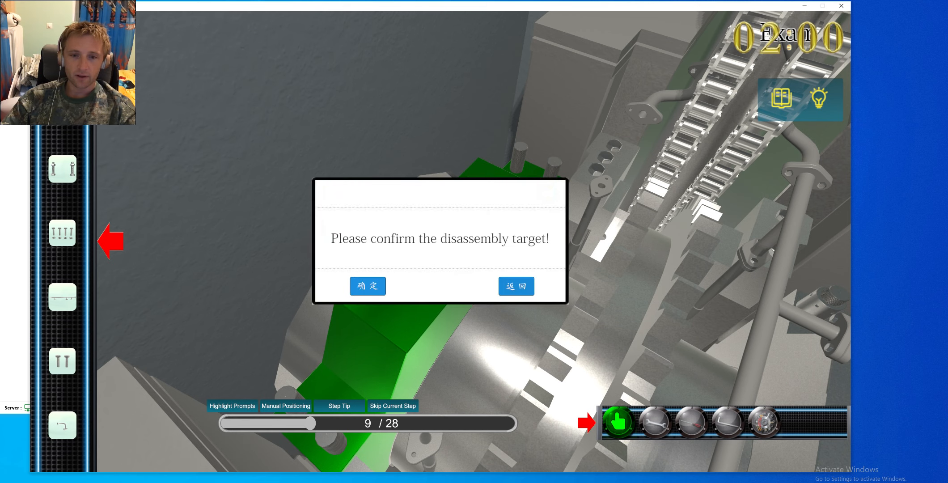
{"action": "left_click", "coordinate": [367, 285]}
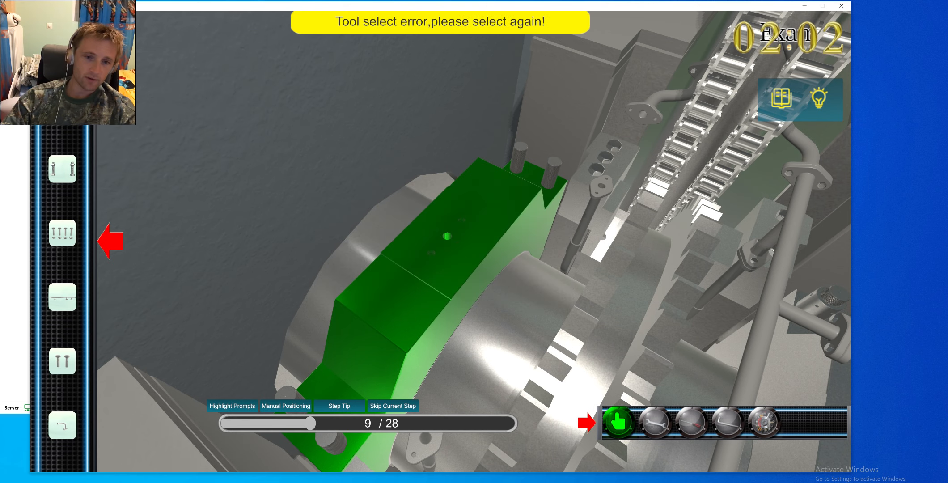
{"action": "left_click", "coordinate": [761, 422]}
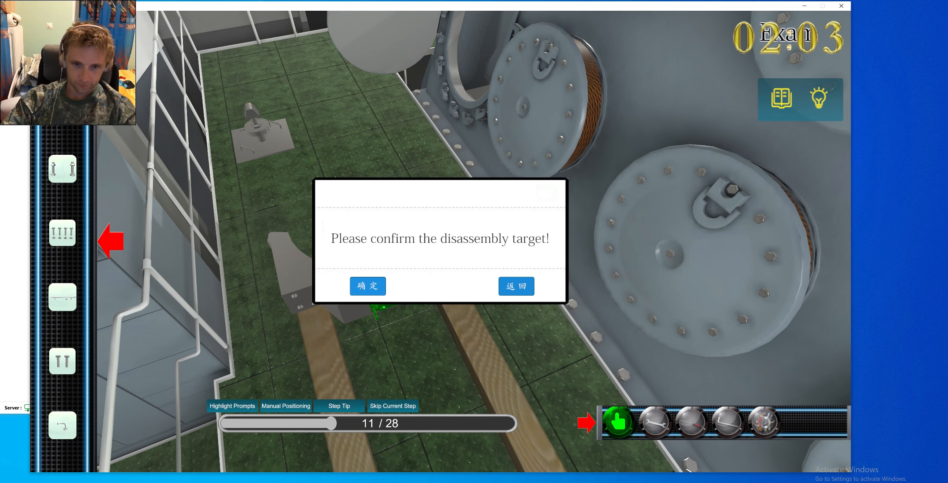
- Confirm the bearing bush as the removal target with 确定 and choose a tool for it
{"action": "left_click", "coordinate": [367, 286]}
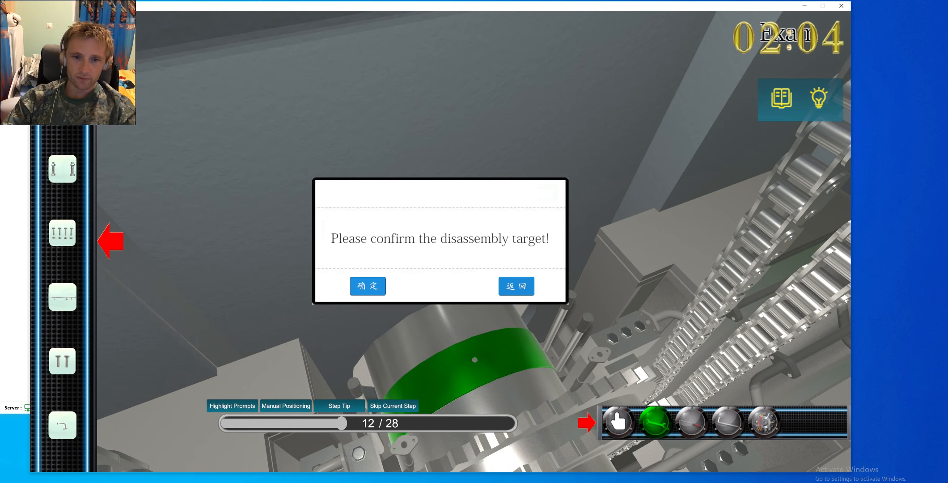
{"action": "left_click", "coordinate": [367, 285]}
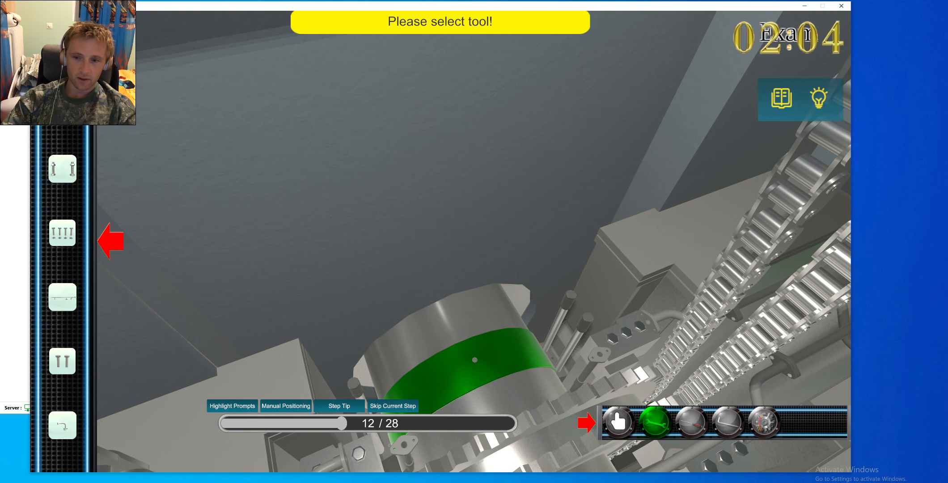
{"action": "left_click", "coordinate": [764, 421]}
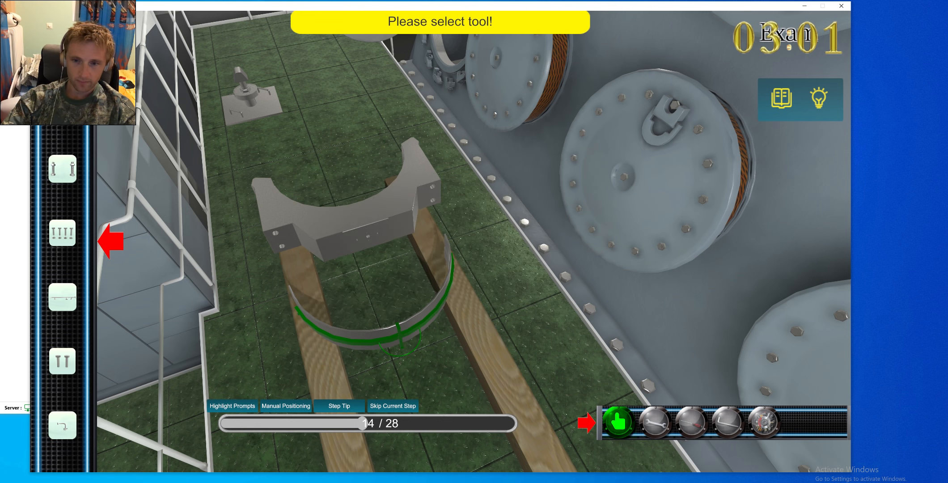
- Pick the next tool and confirm the disassembly target, reaching the cover step at 16/28
{"action": "left_click", "coordinate": [654, 422]}
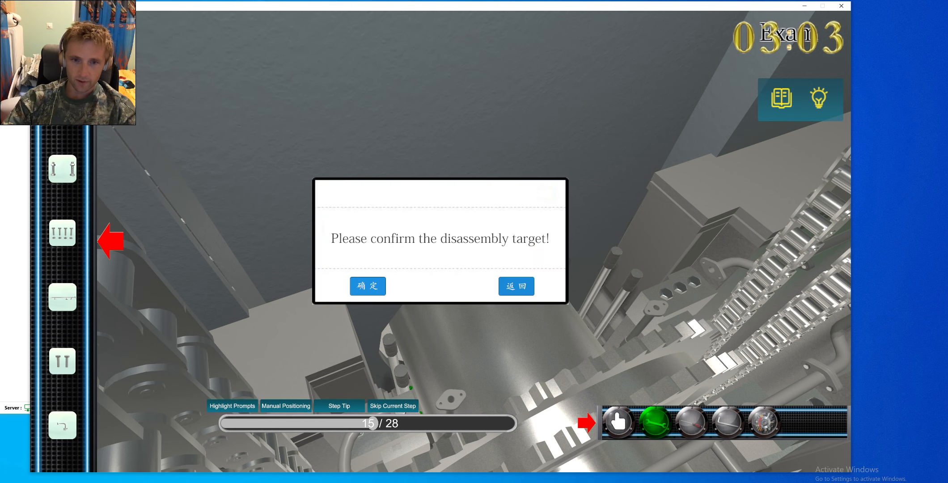
{"action": "left_click", "coordinate": [367, 285]}
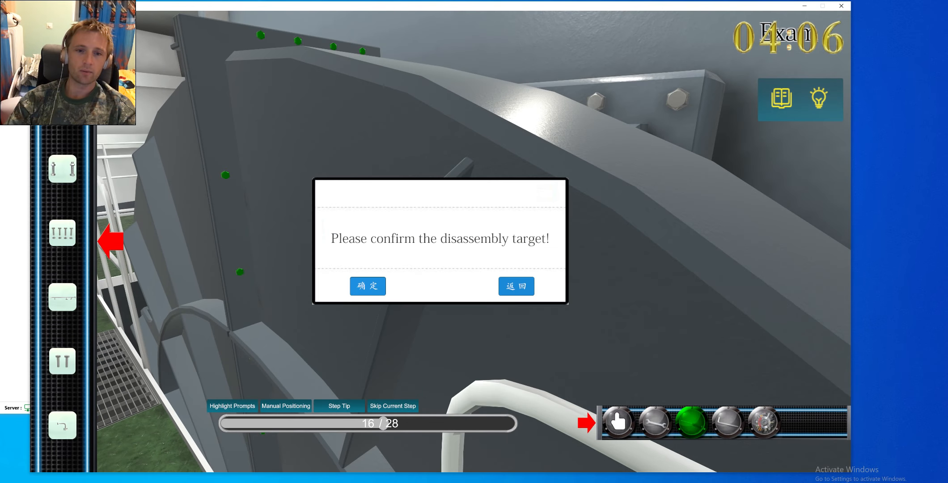
- Confirm and remove the large cover, then pick the next tool and confirm targets through 22/28
{"action": "left_click", "coordinate": [367, 286]}
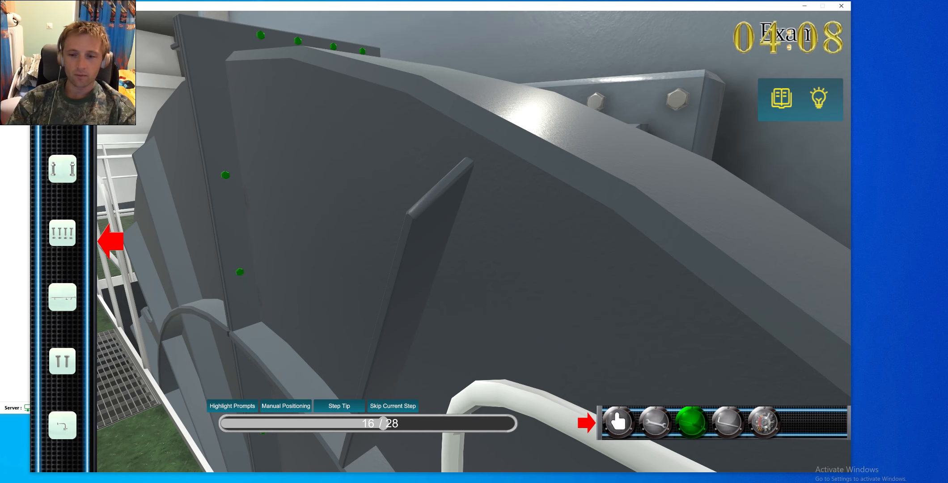
{"action": "left_click", "coordinate": [655, 422]}
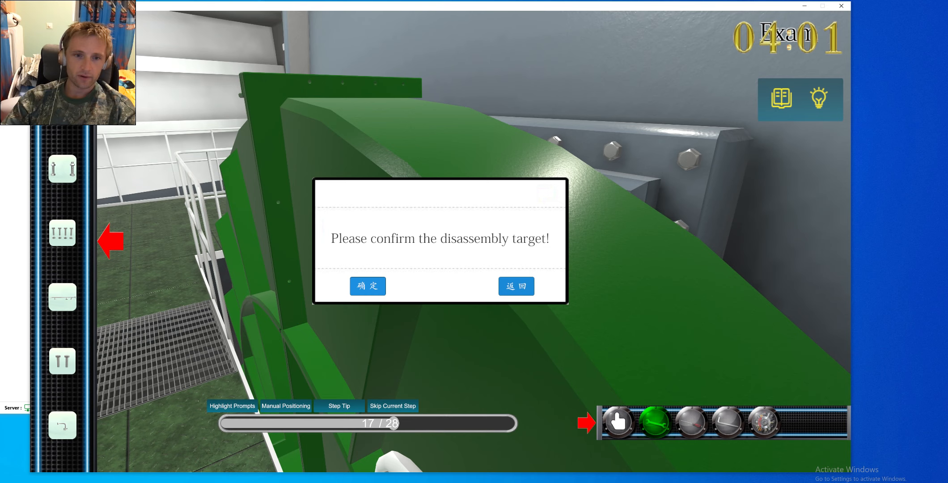
{"action": "left_click", "coordinate": [367, 286]}
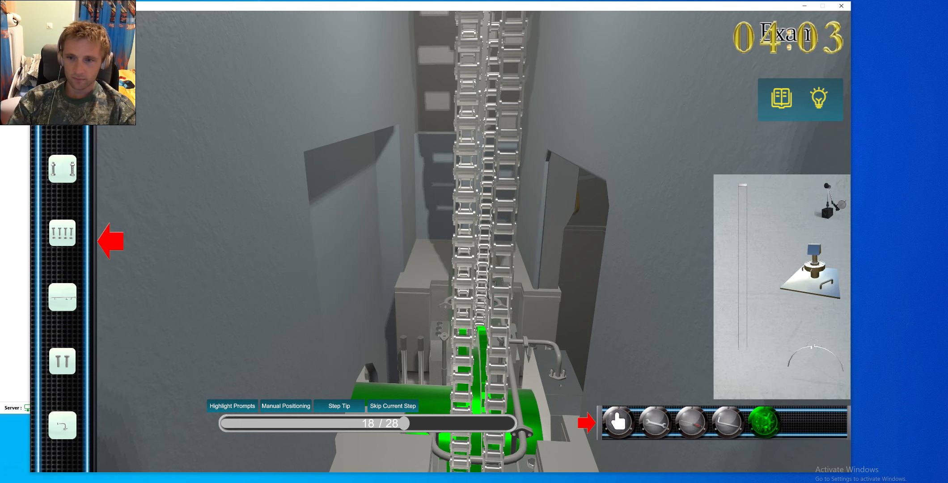
{"action": "left_click", "coordinate": [617, 421]}
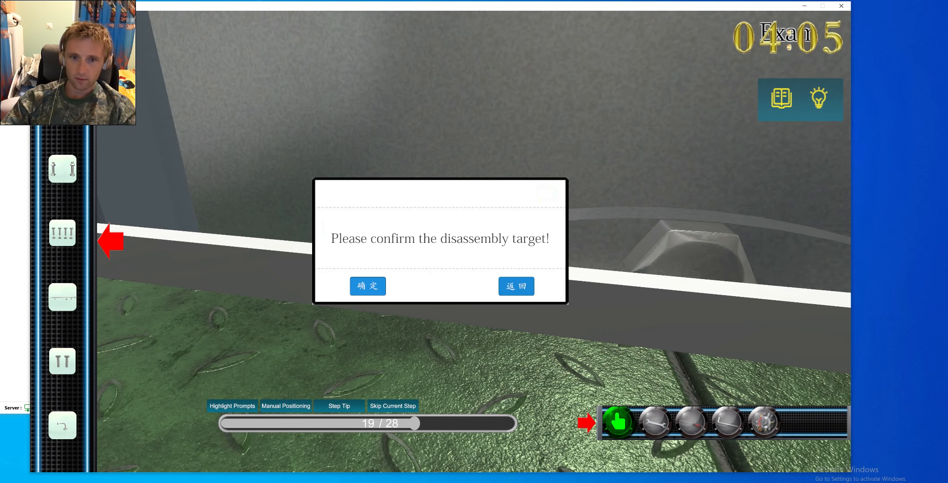
{"action": "left_click", "coordinate": [367, 286]}
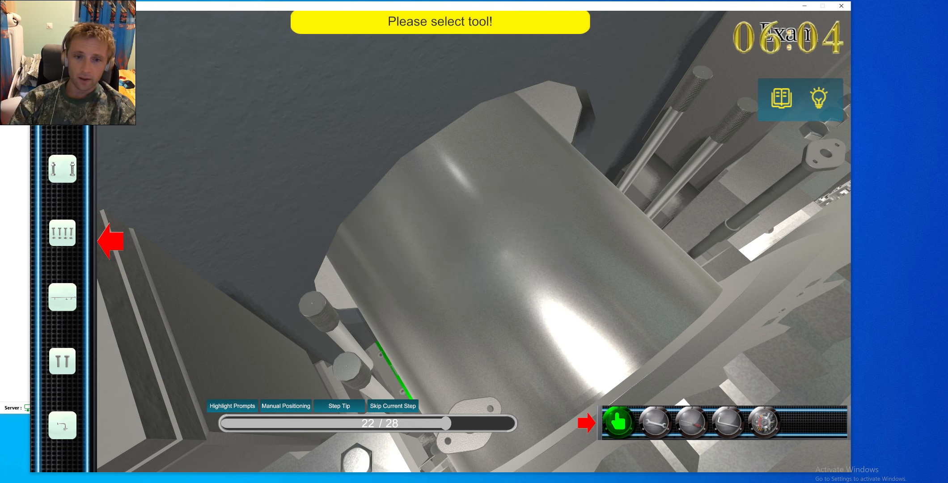
- Lift out the main bearing bush with the correct tool after an error, confirming targets to 28/28
{"action": "left_click", "coordinate": [761, 421]}
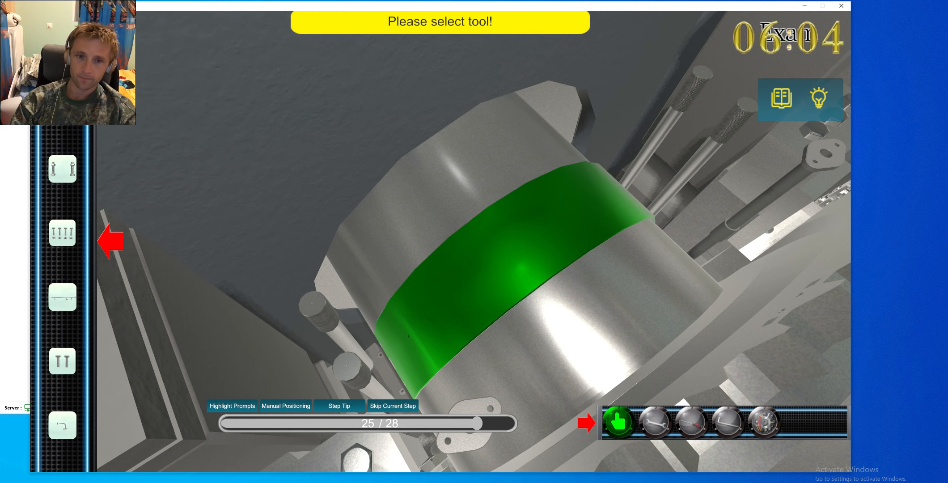
{"action": "left_click", "coordinate": [767, 421]}
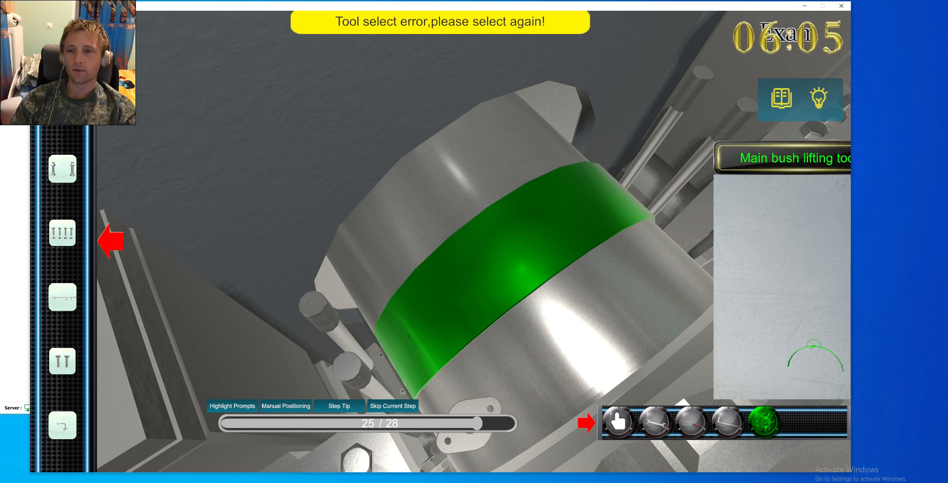
{"action": "left_click", "coordinate": [616, 422]}
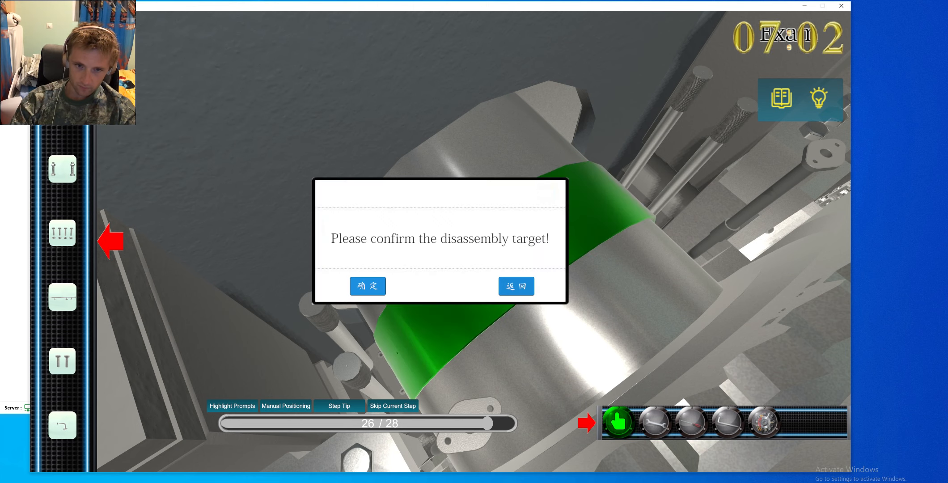
{"action": "left_click", "coordinate": [366, 285]}
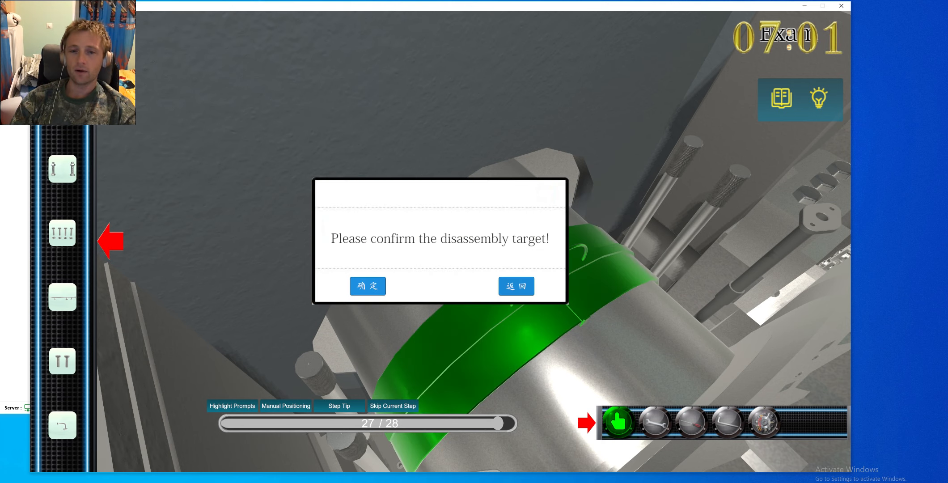
{"action": "left_click", "coordinate": [367, 285]}
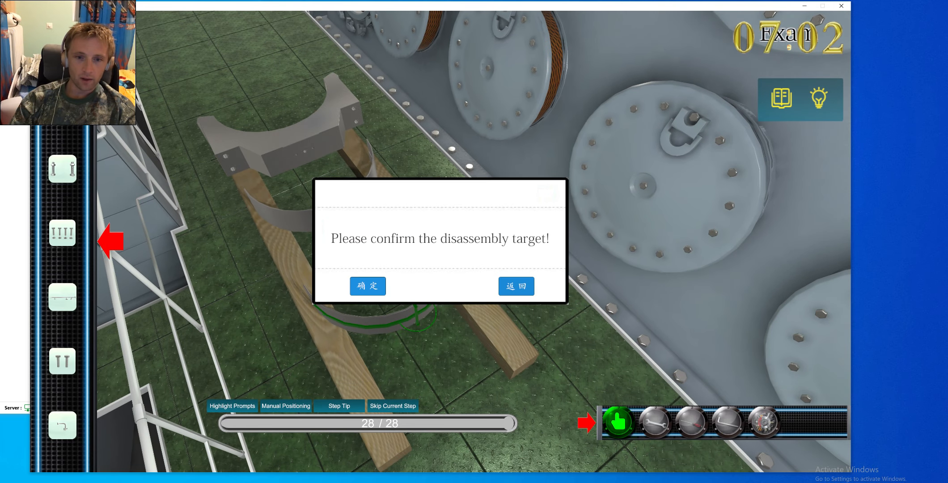
- Confirm the final disassembly target to bring up the Summary of 28 steps, score 0.00
{"action": "left_click", "coordinate": [367, 286]}
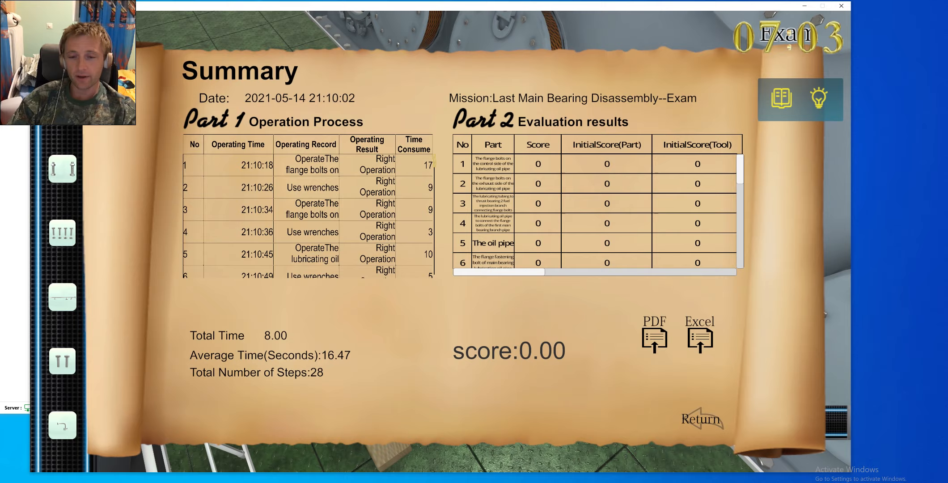
- Return from the Summary scroll and confirm the first assembly target at step 1 of 28
{"action": "left_click", "coordinate": [701, 419]}
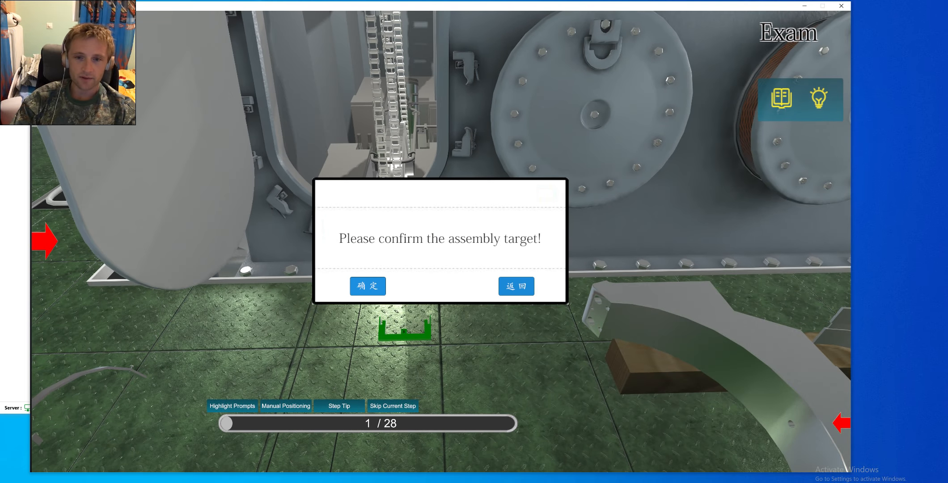
{"action": "left_click", "coordinate": [367, 286]}
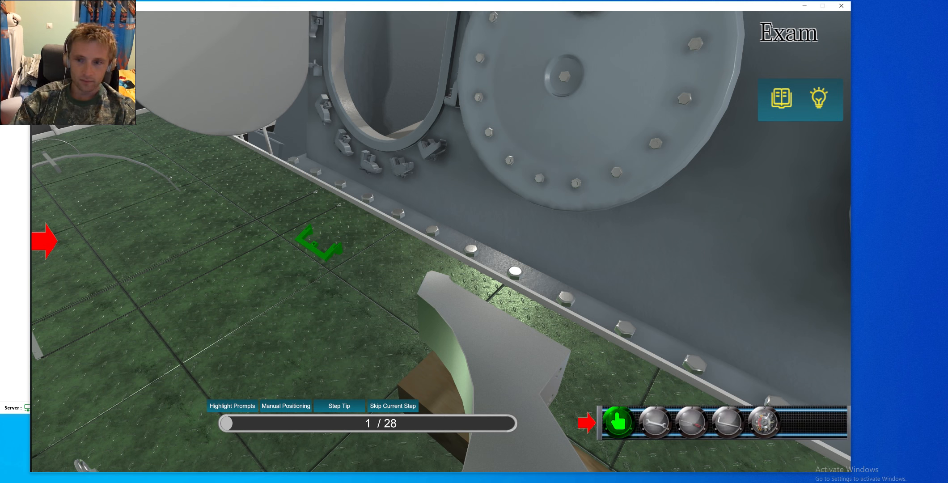
- Select the first part to reassemble and confirm the assembly target twice
{"action": "left_click", "coordinate": [763, 422]}
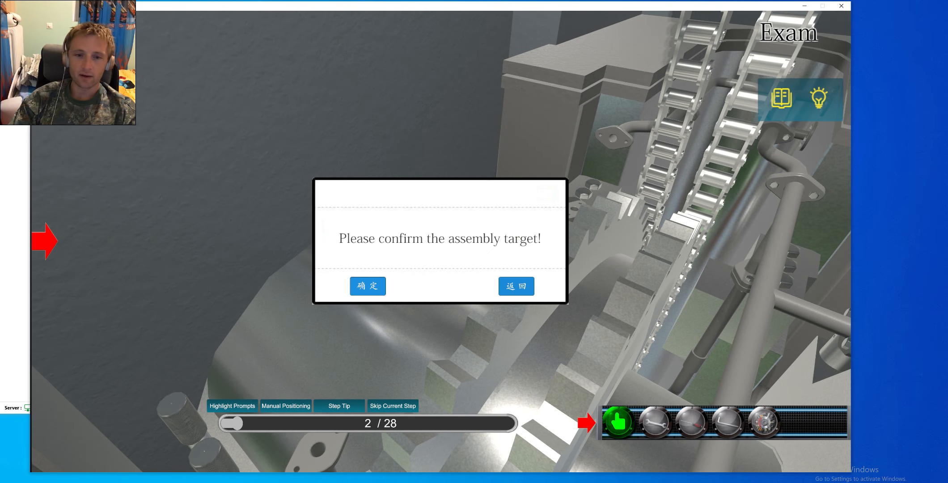
{"action": "left_click", "coordinate": [367, 286]}
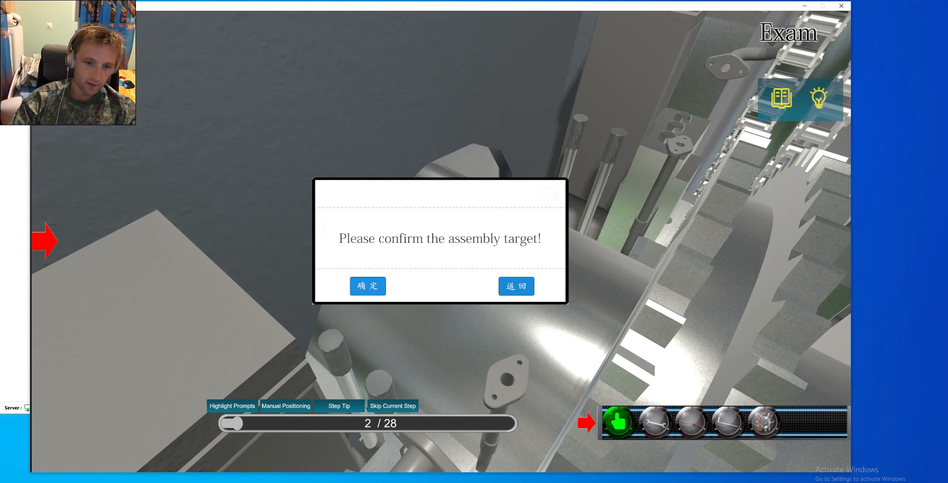
{"action": "left_click", "coordinate": [367, 285]}
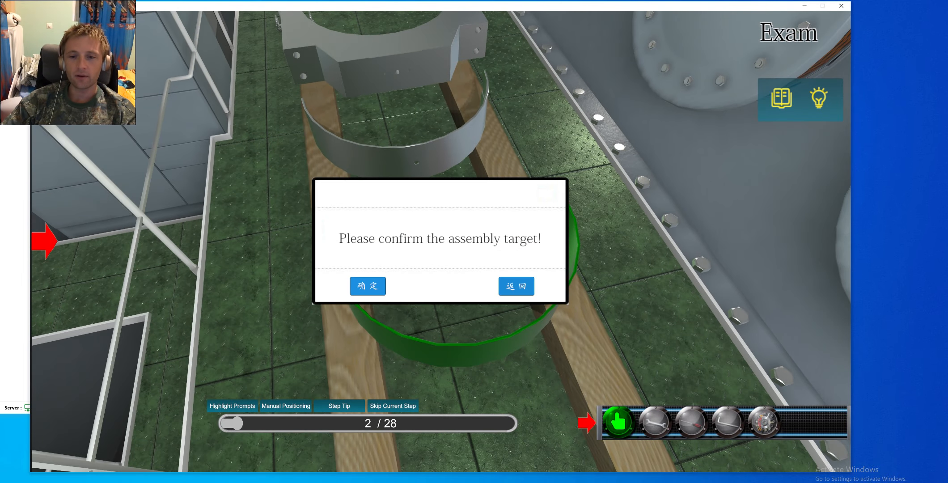
- Confirm two assembly targets to refit the bearing bush ring, reaching 4/28
{"action": "left_click", "coordinate": [367, 286]}
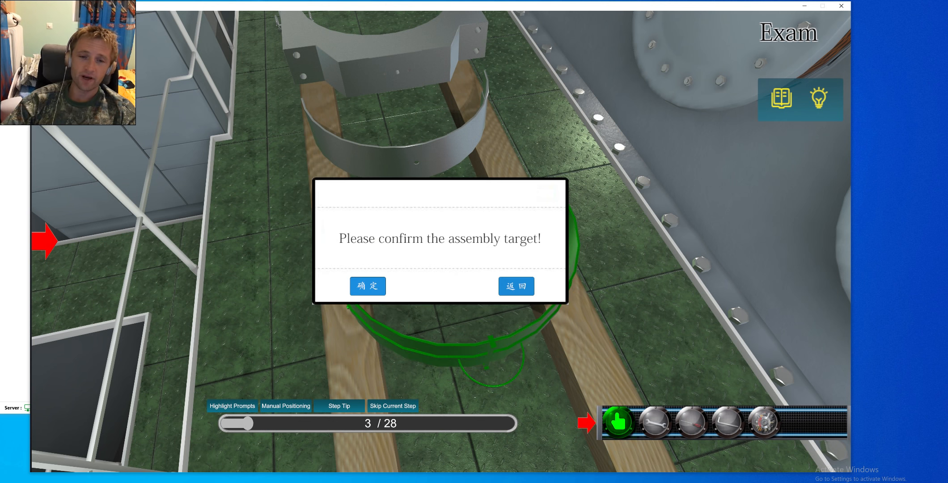
{"action": "left_click", "coordinate": [367, 285]}
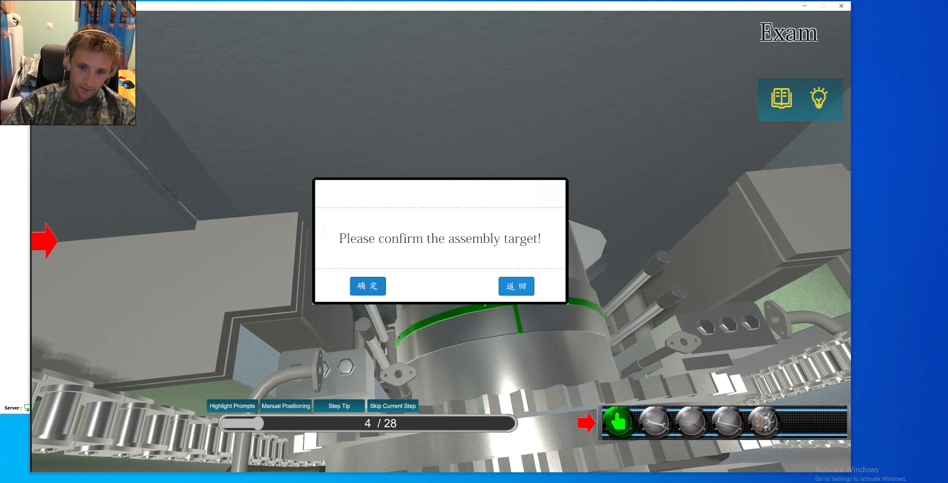
- Select and fit the bearing bush band, confirming each assembly target
{"action": "left_click", "coordinate": [367, 285]}
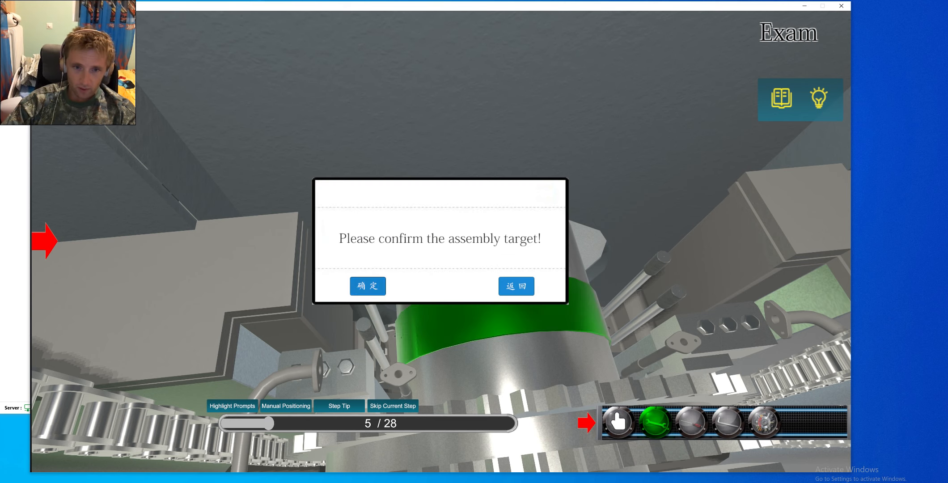
{"action": "left_click", "coordinate": [367, 285]}
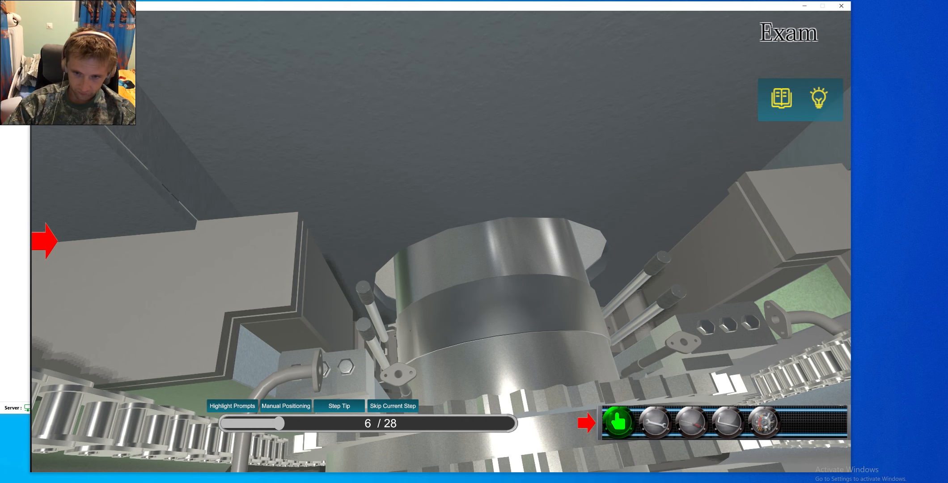
{"action": "left_click", "coordinate": [489, 303]}
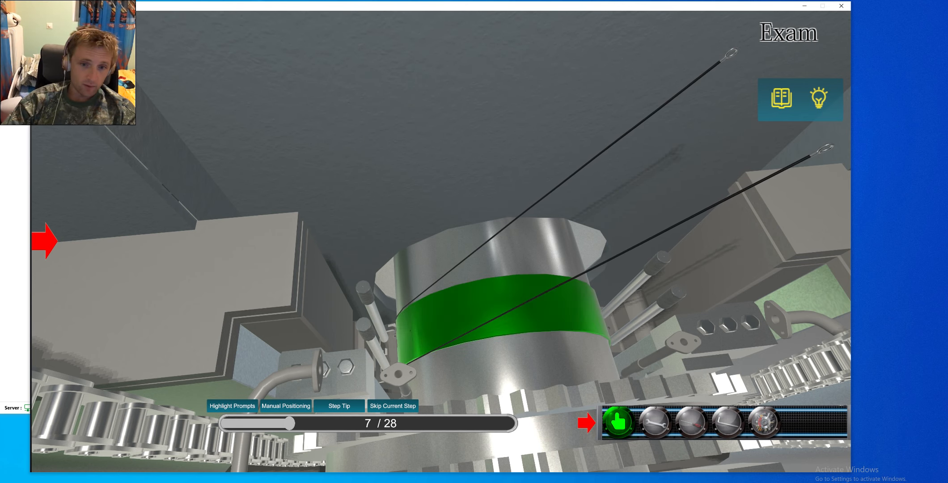
{"action": "left_click", "coordinate": [496, 303]}
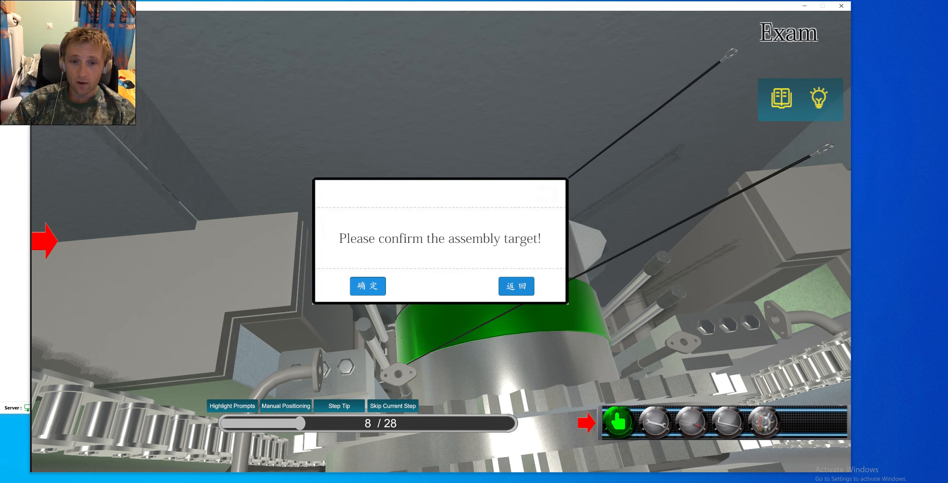
{"action": "left_click", "coordinate": [367, 286]}
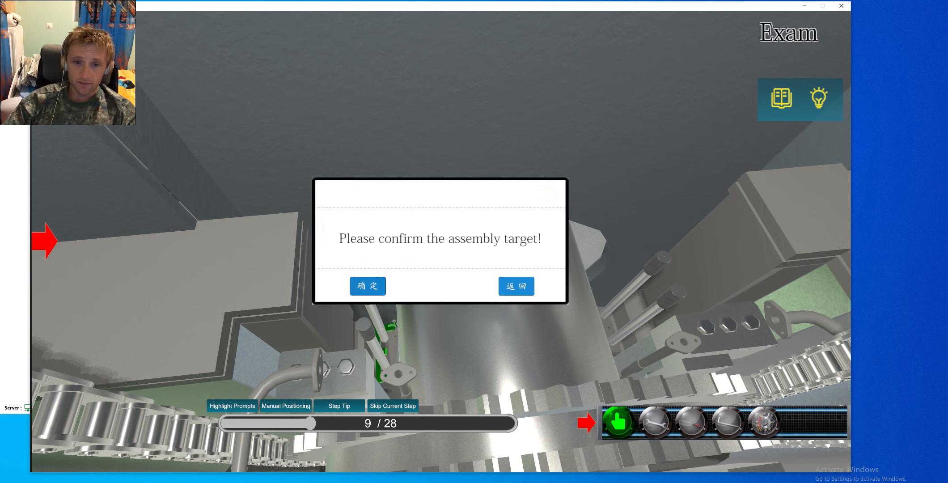
{"action": "left_click", "coordinate": [368, 285]}
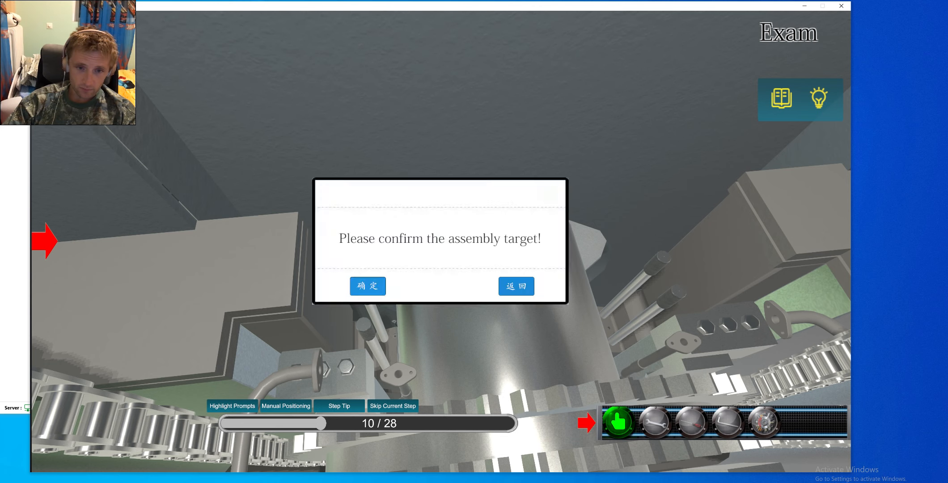
- Pick the next part and confirm its assembly targets, reaching the tool prompt at 13/28
{"action": "left_click", "coordinate": [367, 286]}
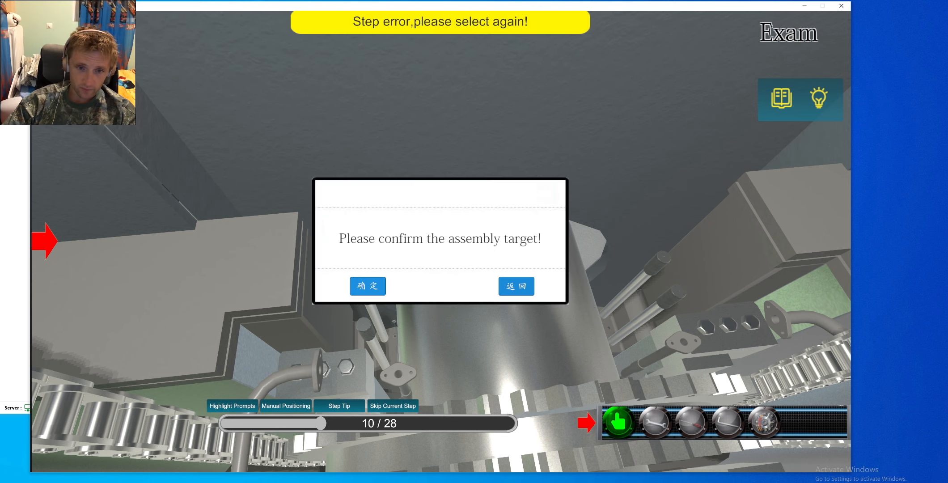
{"action": "left_click", "coordinate": [367, 286]}
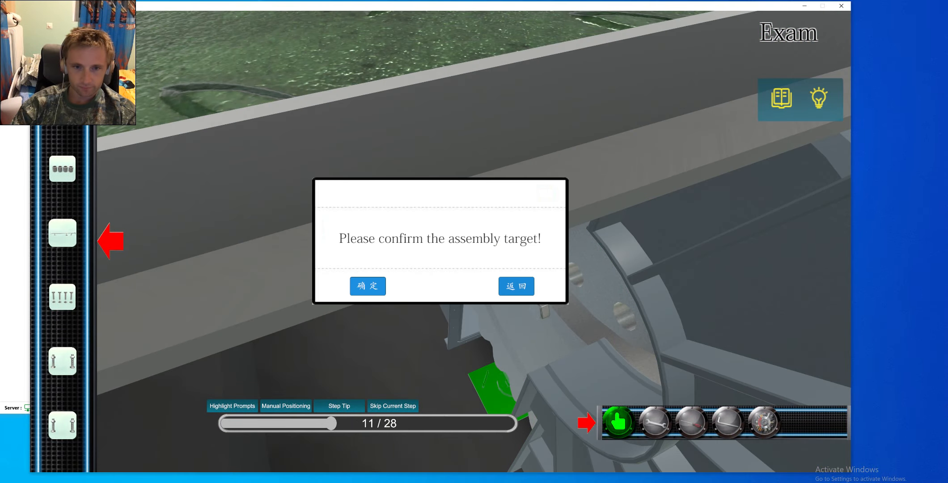
{"action": "left_click", "coordinate": [367, 286]}
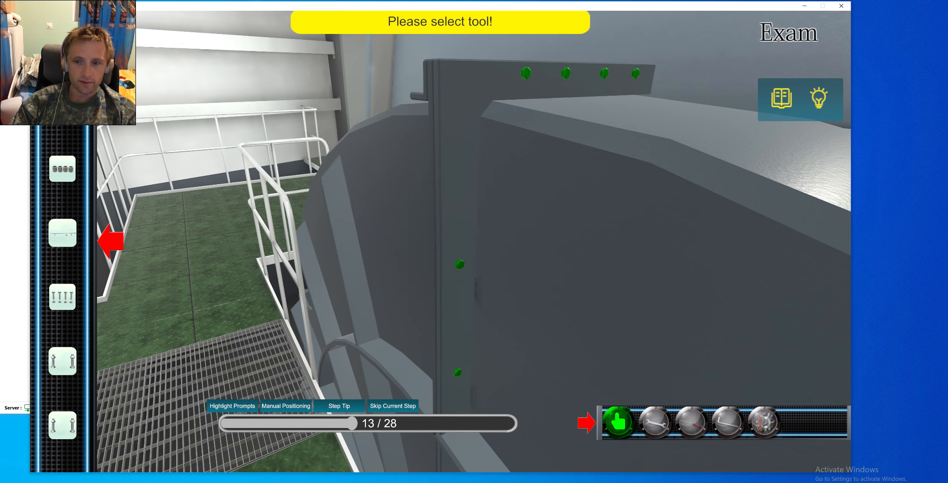
- Choose the next tool from the tool strip, with progress reaching step 14 of 28
{"action": "left_click", "coordinate": [655, 421]}
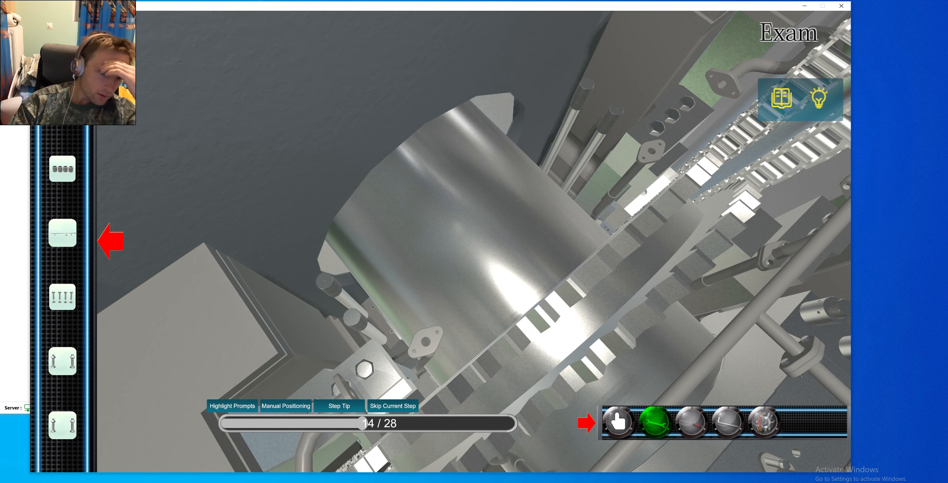
{"action": "mouse_move", "coordinate": [62, 233]}
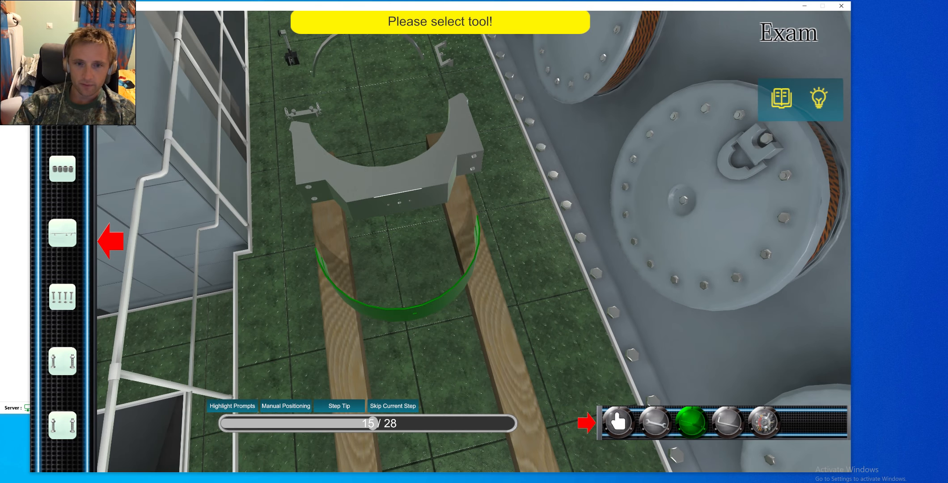
- Select the tool and bearing shell, confirm it, and place the shell on the journal
{"action": "left_click", "coordinate": [618, 422]}
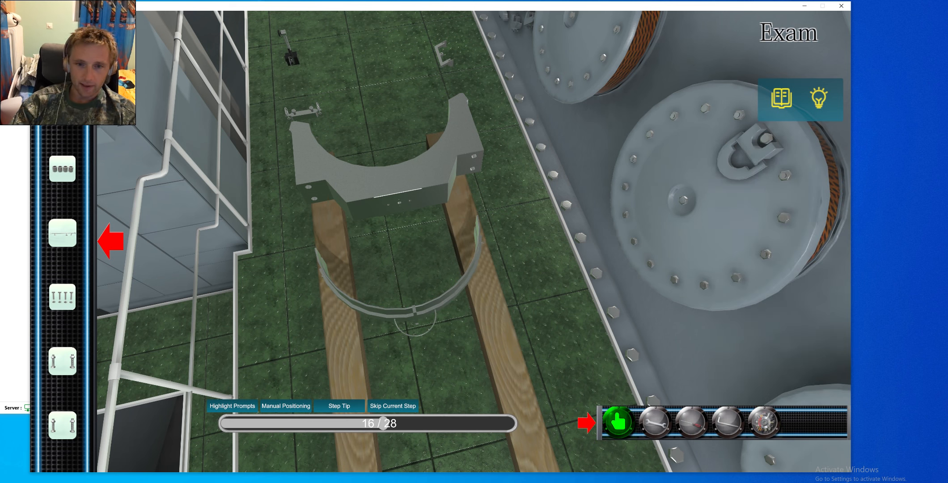
{"action": "left_click", "coordinate": [399, 278]}
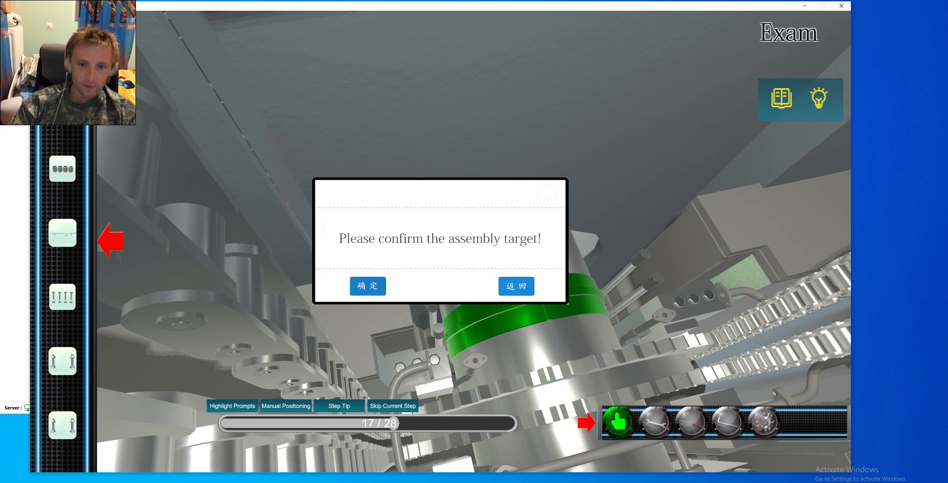
{"action": "left_click", "coordinate": [367, 285]}
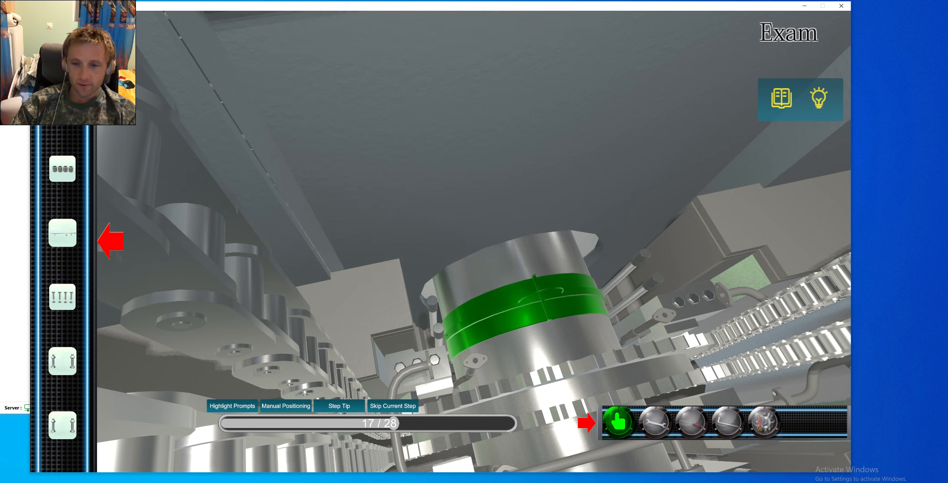
{"action": "left_click", "coordinate": [618, 421]}
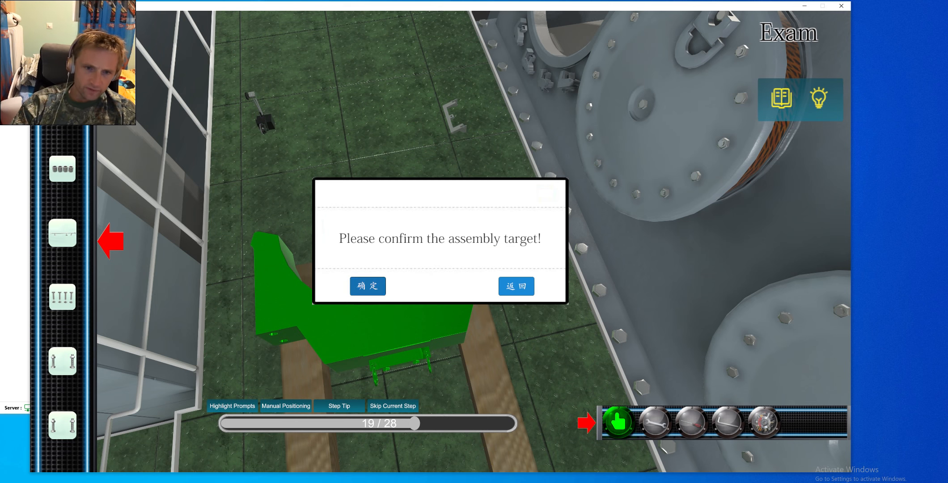
- Confirm the bearing cap placement and select its green highlighted part, reaching step 23/28
{"action": "left_click", "coordinate": [367, 286]}
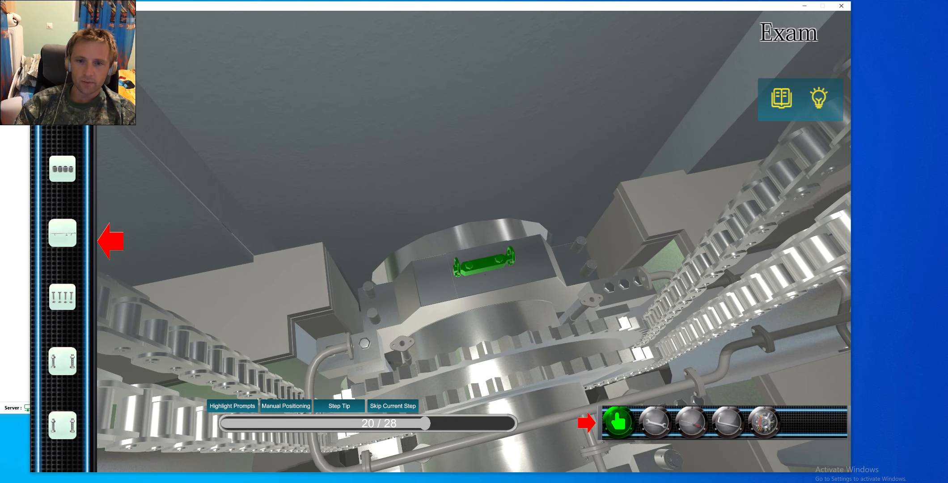
{"action": "left_click", "coordinate": [652, 422]}
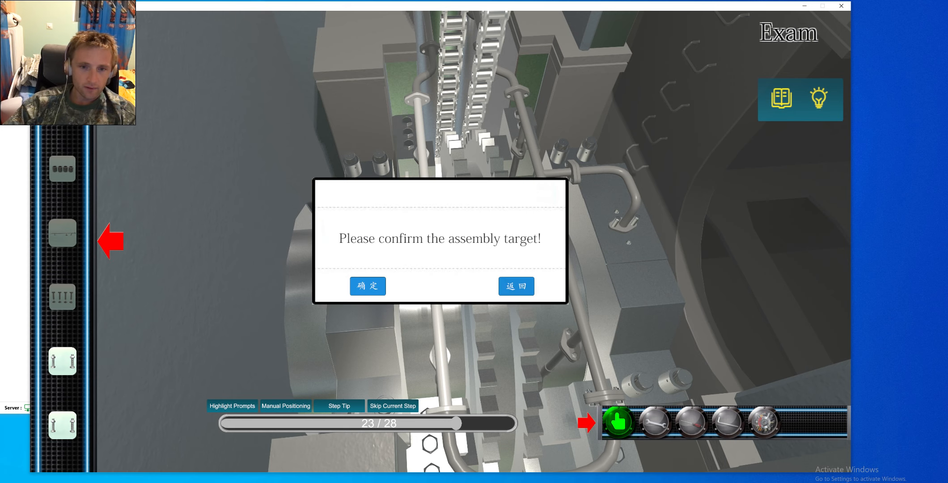
- Tighten the bearing cap bolts with the wrench, confirming each fastening up to step 26/28
{"action": "left_click", "coordinate": [367, 286]}
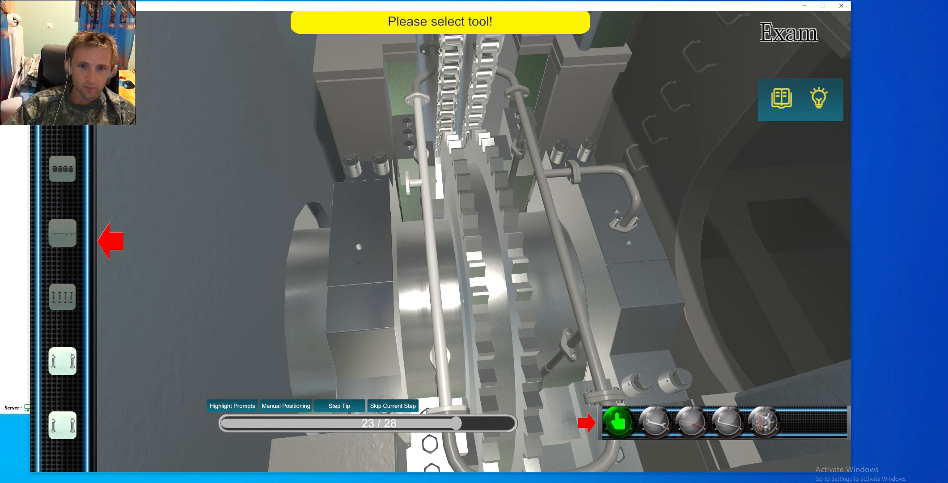
{"action": "left_click", "coordinate": [654, 422]}
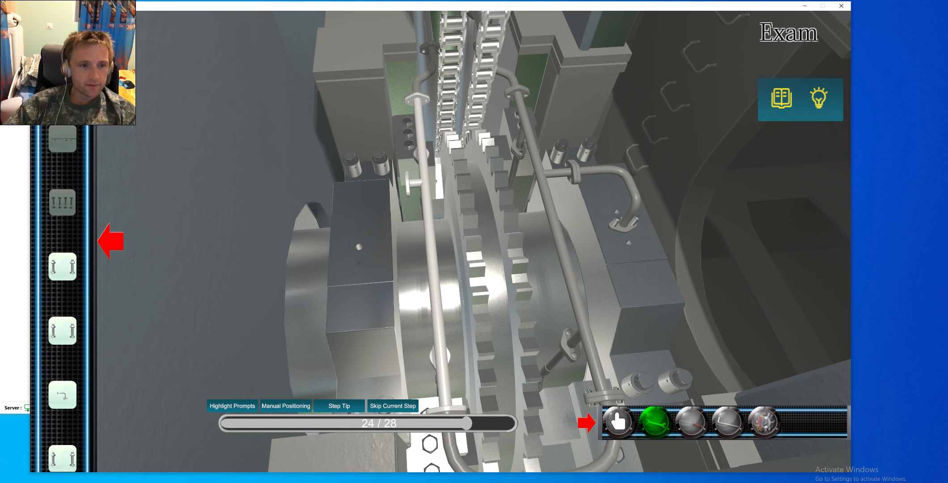
{"action": "scroll", "scroll_direction": "down", "scroll_amount": 3}
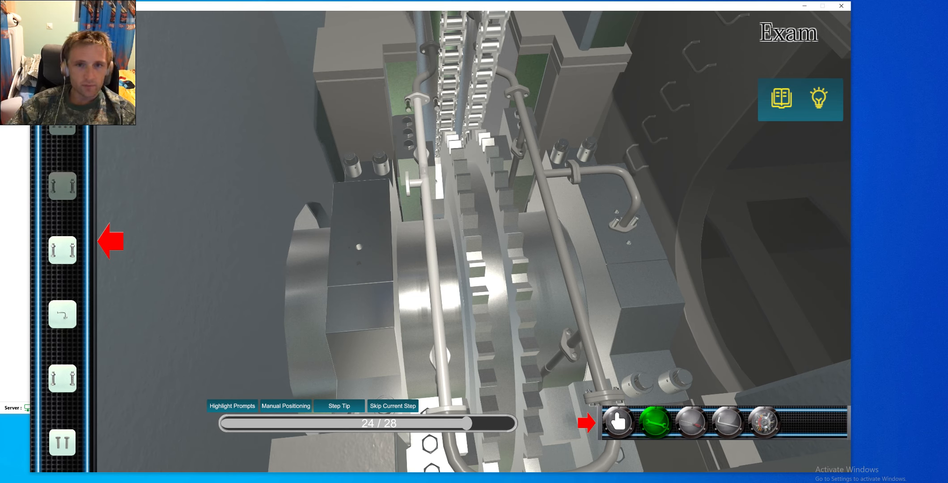
{"action": "scroll", "scroll_direction": "down", "scroll_amount": 3}
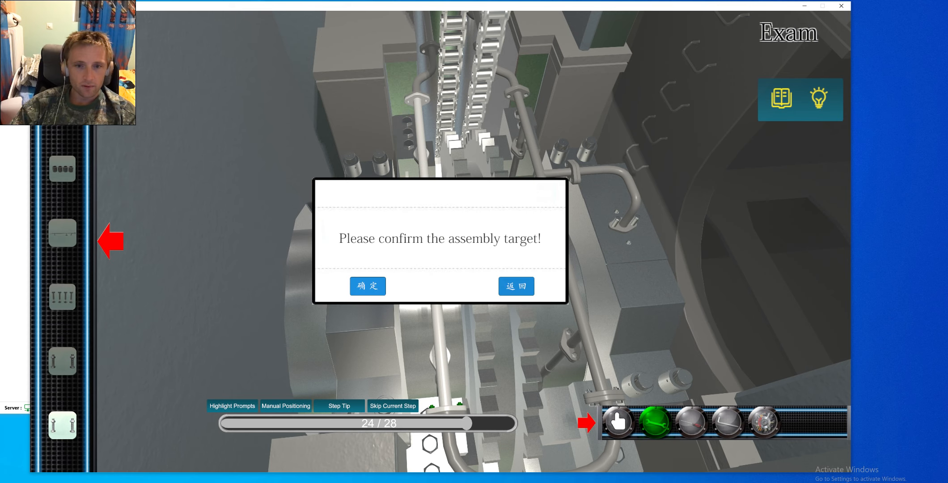
{"action": "left_click", "coordinate": [367, 285]}
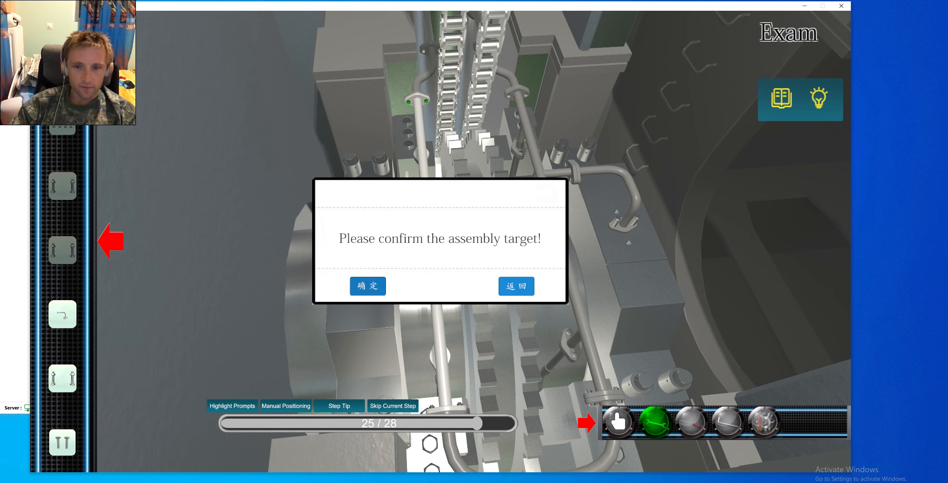
{"action": "left_click", "coordinate": [367, 285]}
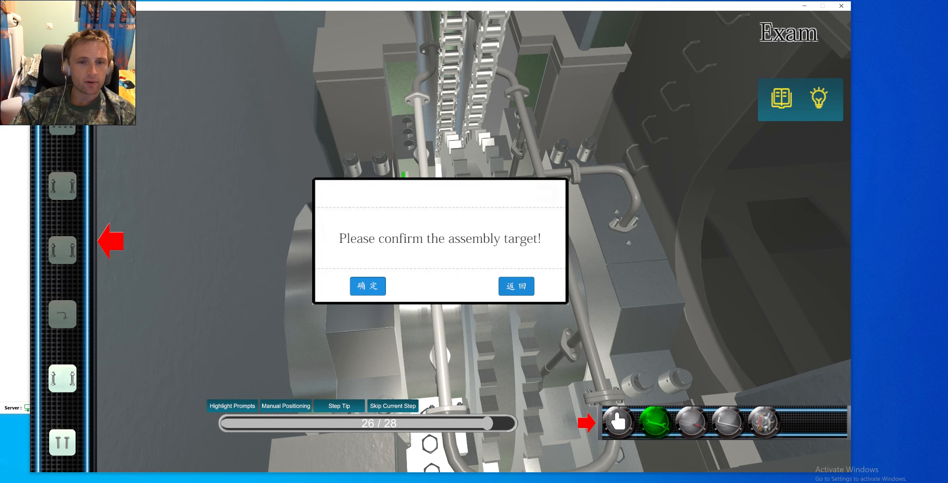
- Confirm the last fastening, then refit the bent oil pipe with the correct tool, reaching 28/28
{"action": "left_click", "coordinate": [368, 286]}
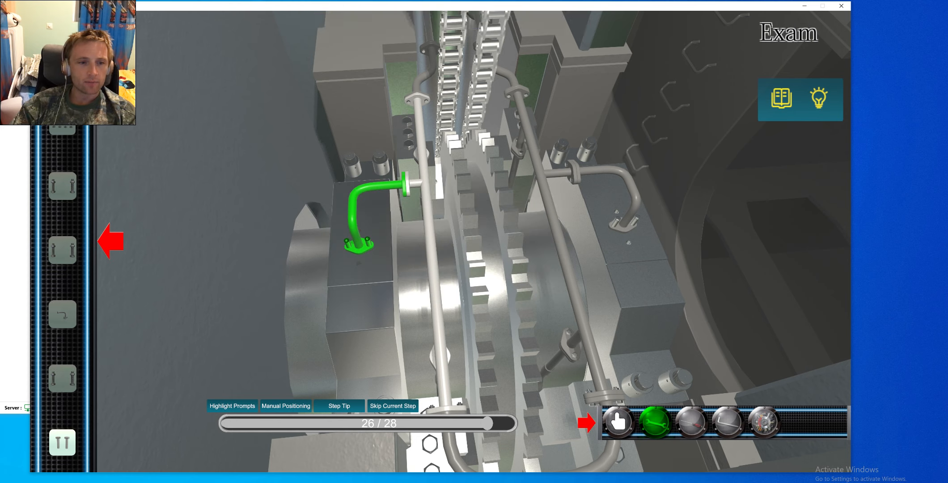
{"action": "left_click", "coordinate": [63, 379]}
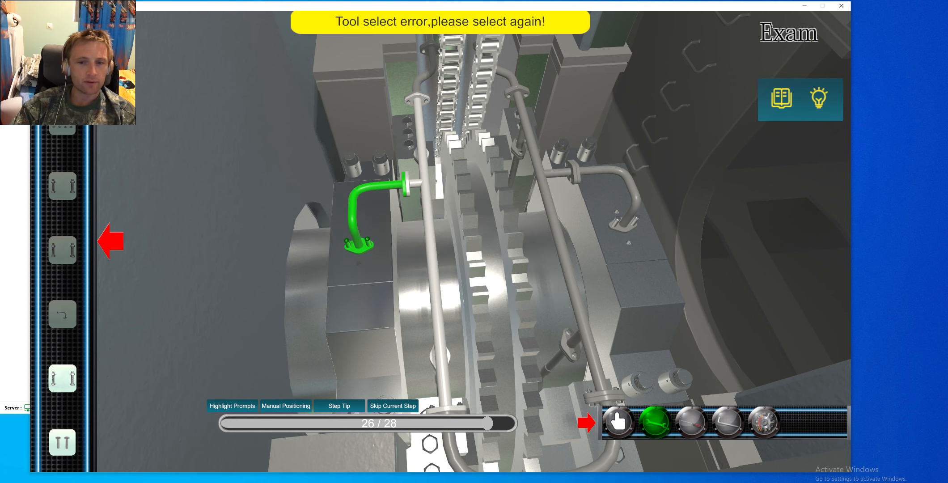
{"action": "left_click", "coordinate": [618, 422]}
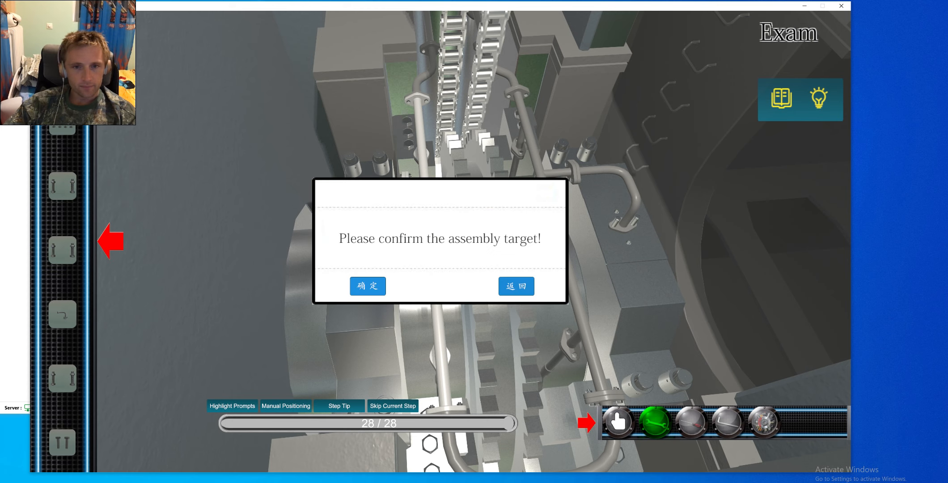
{"action": "left_click", "coordinate": [367, 286]}
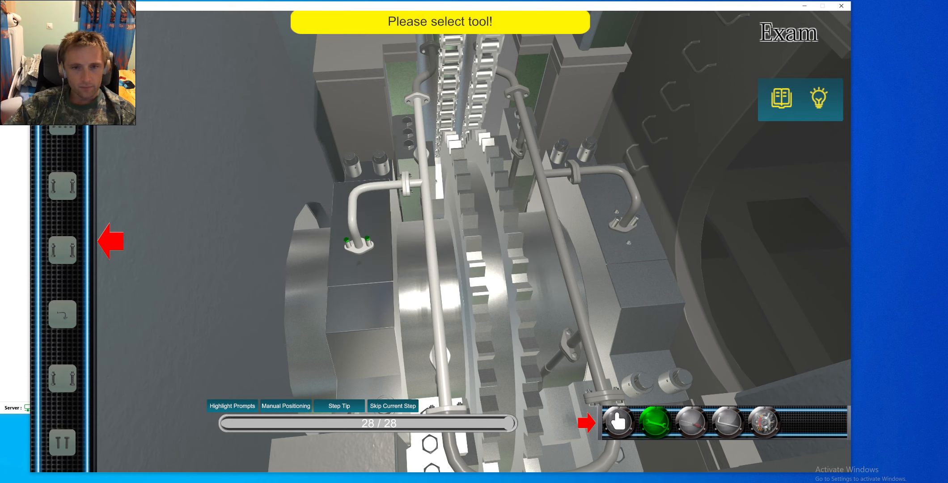